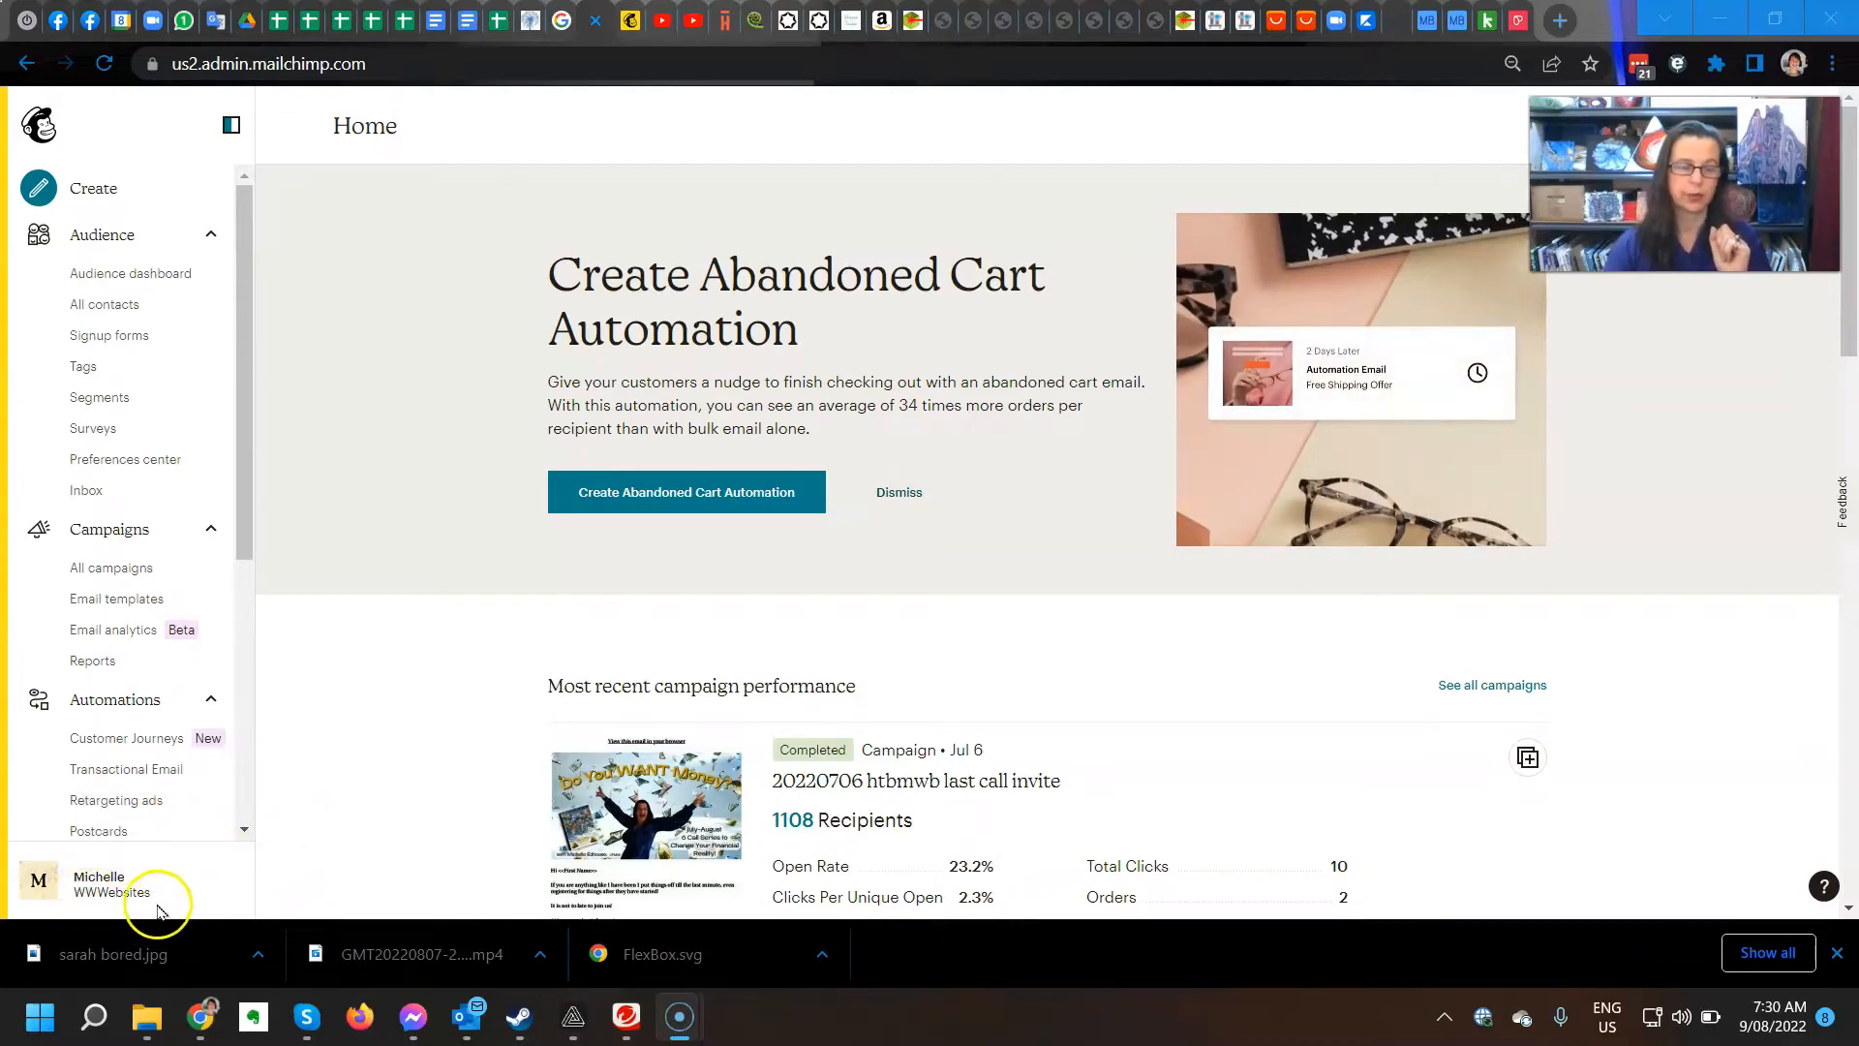
Open the WWWebsites Account & billing overview from the sidebar account menu.
click(99, 882)
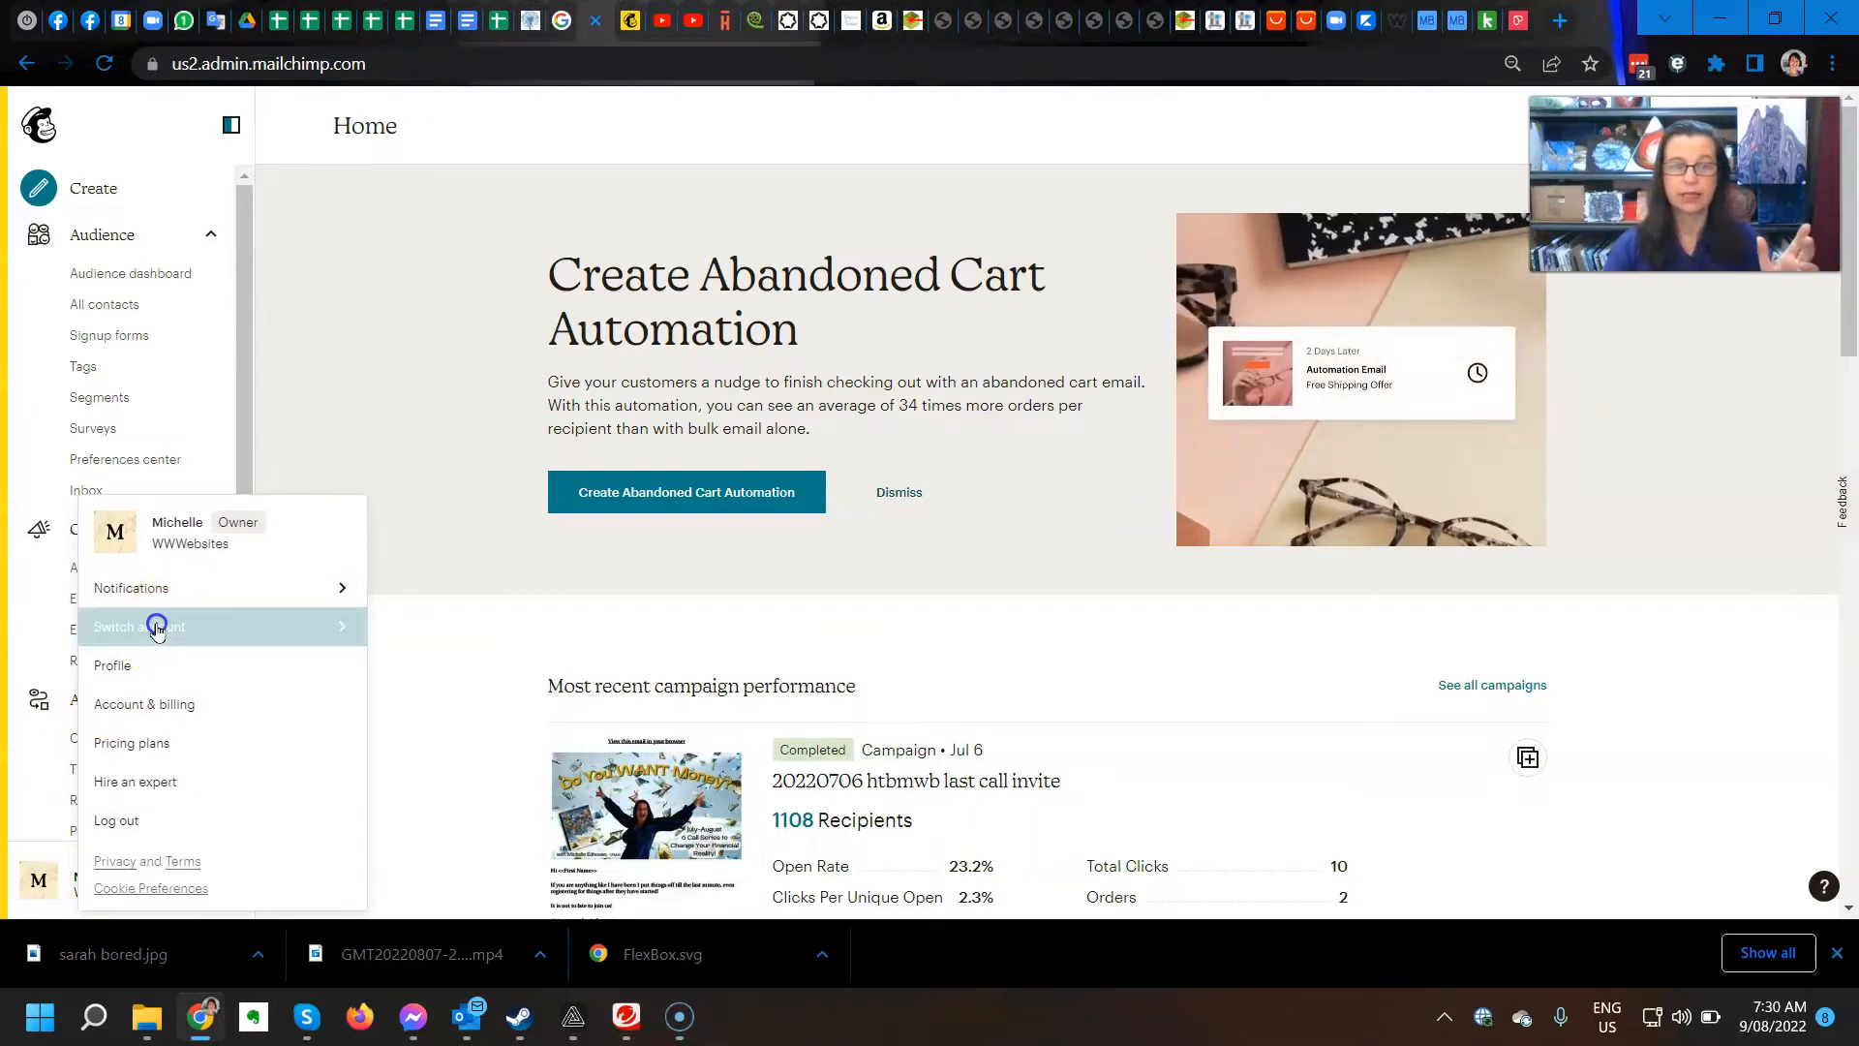
click(137, 627)
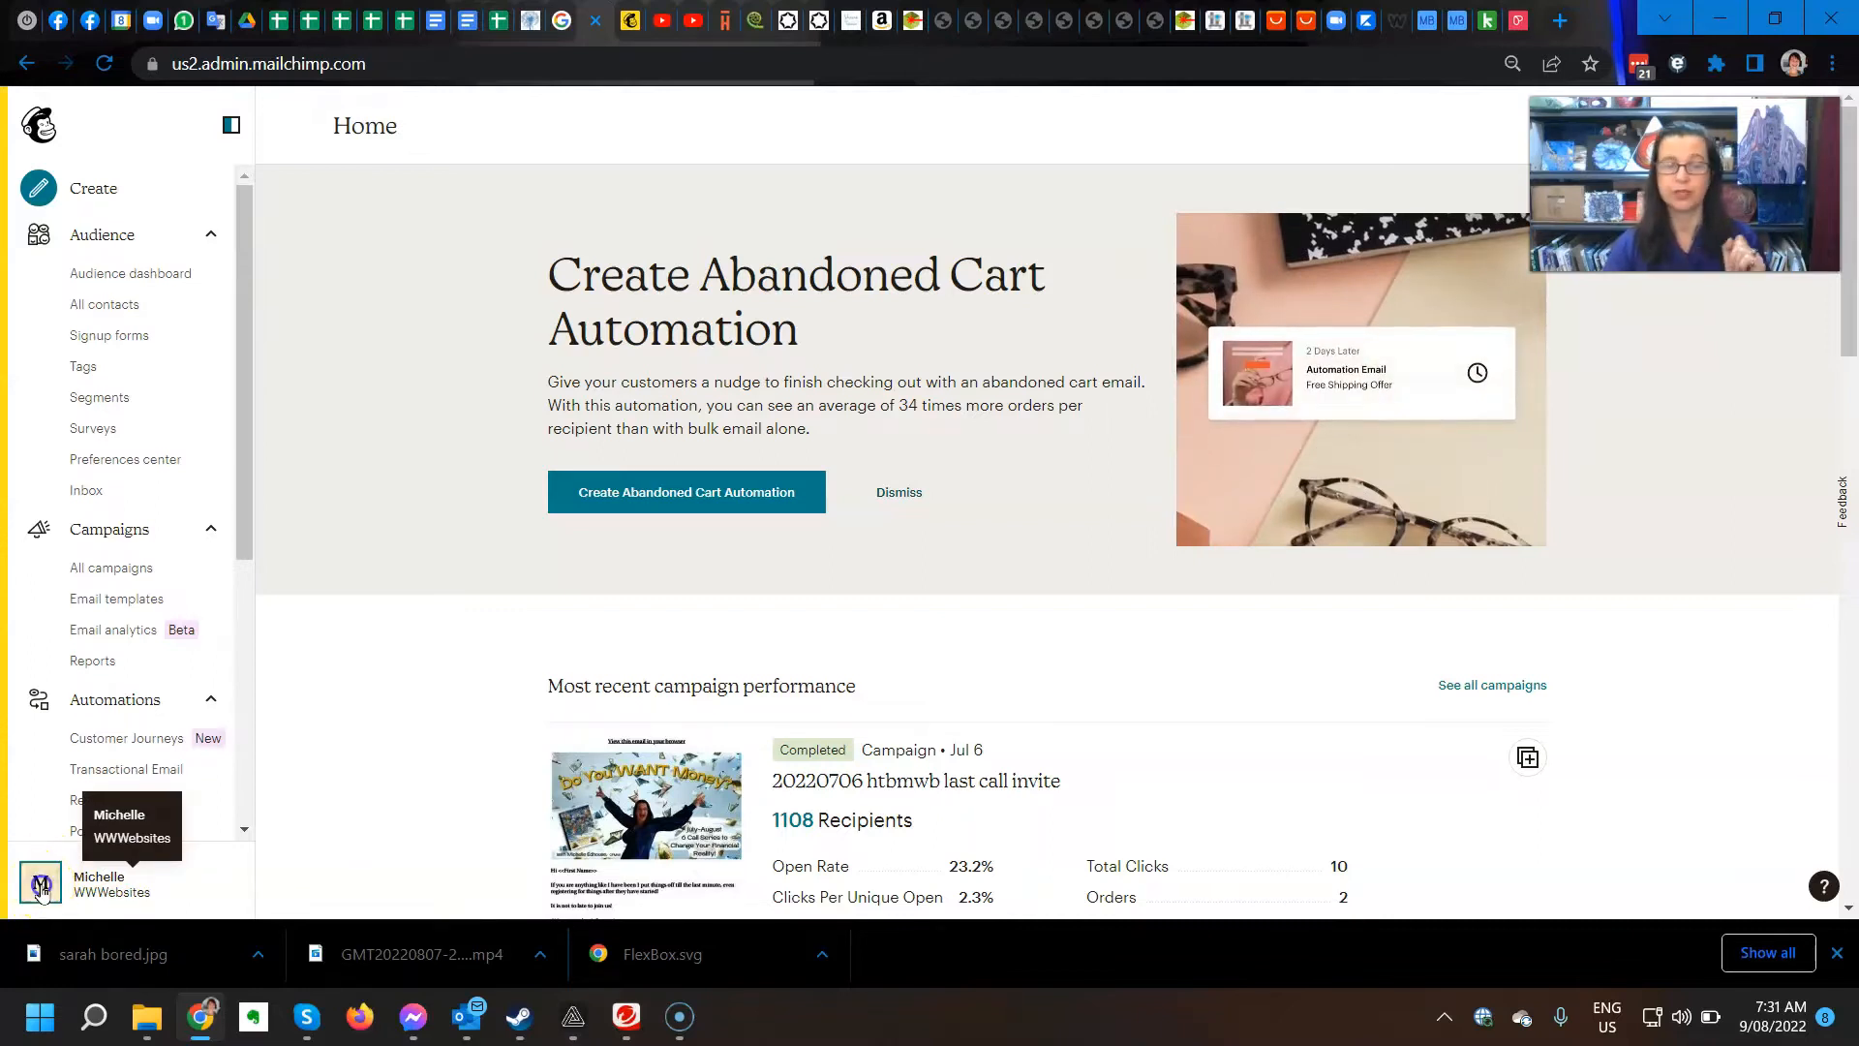
click(41, 884)
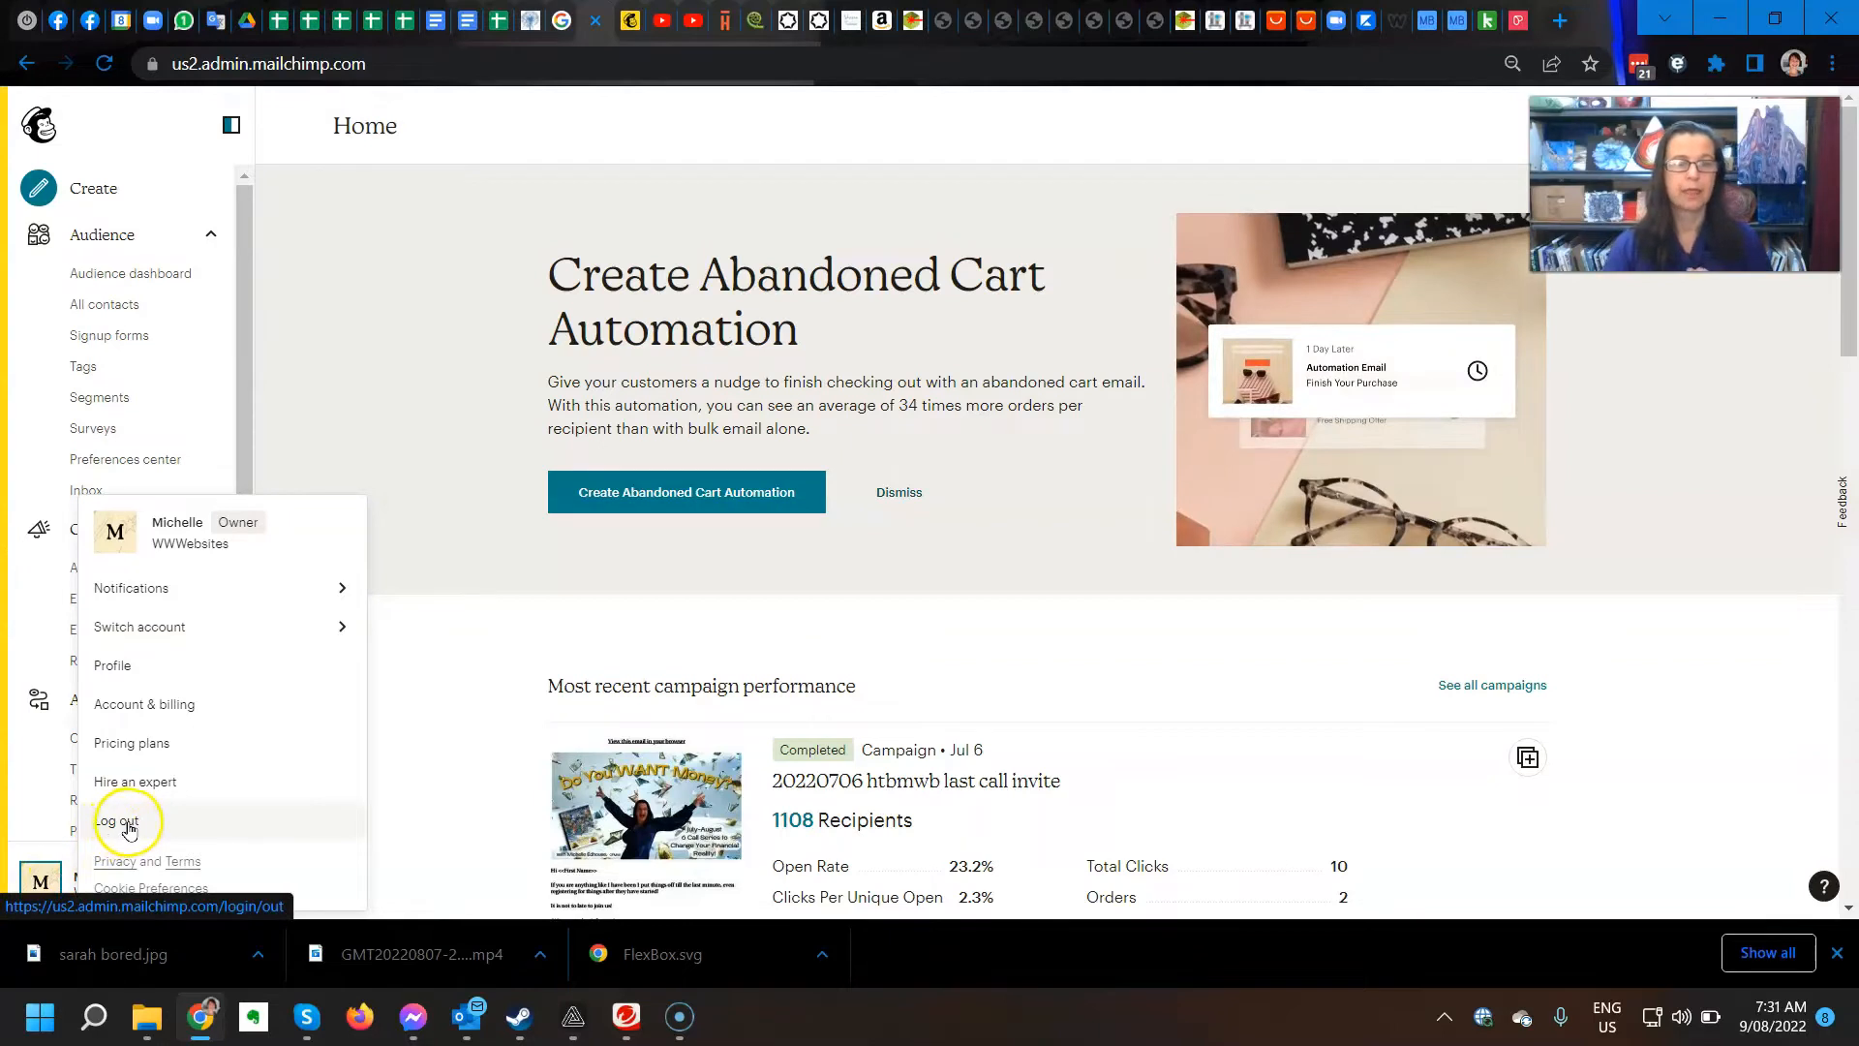
mouse_move(206, 665)
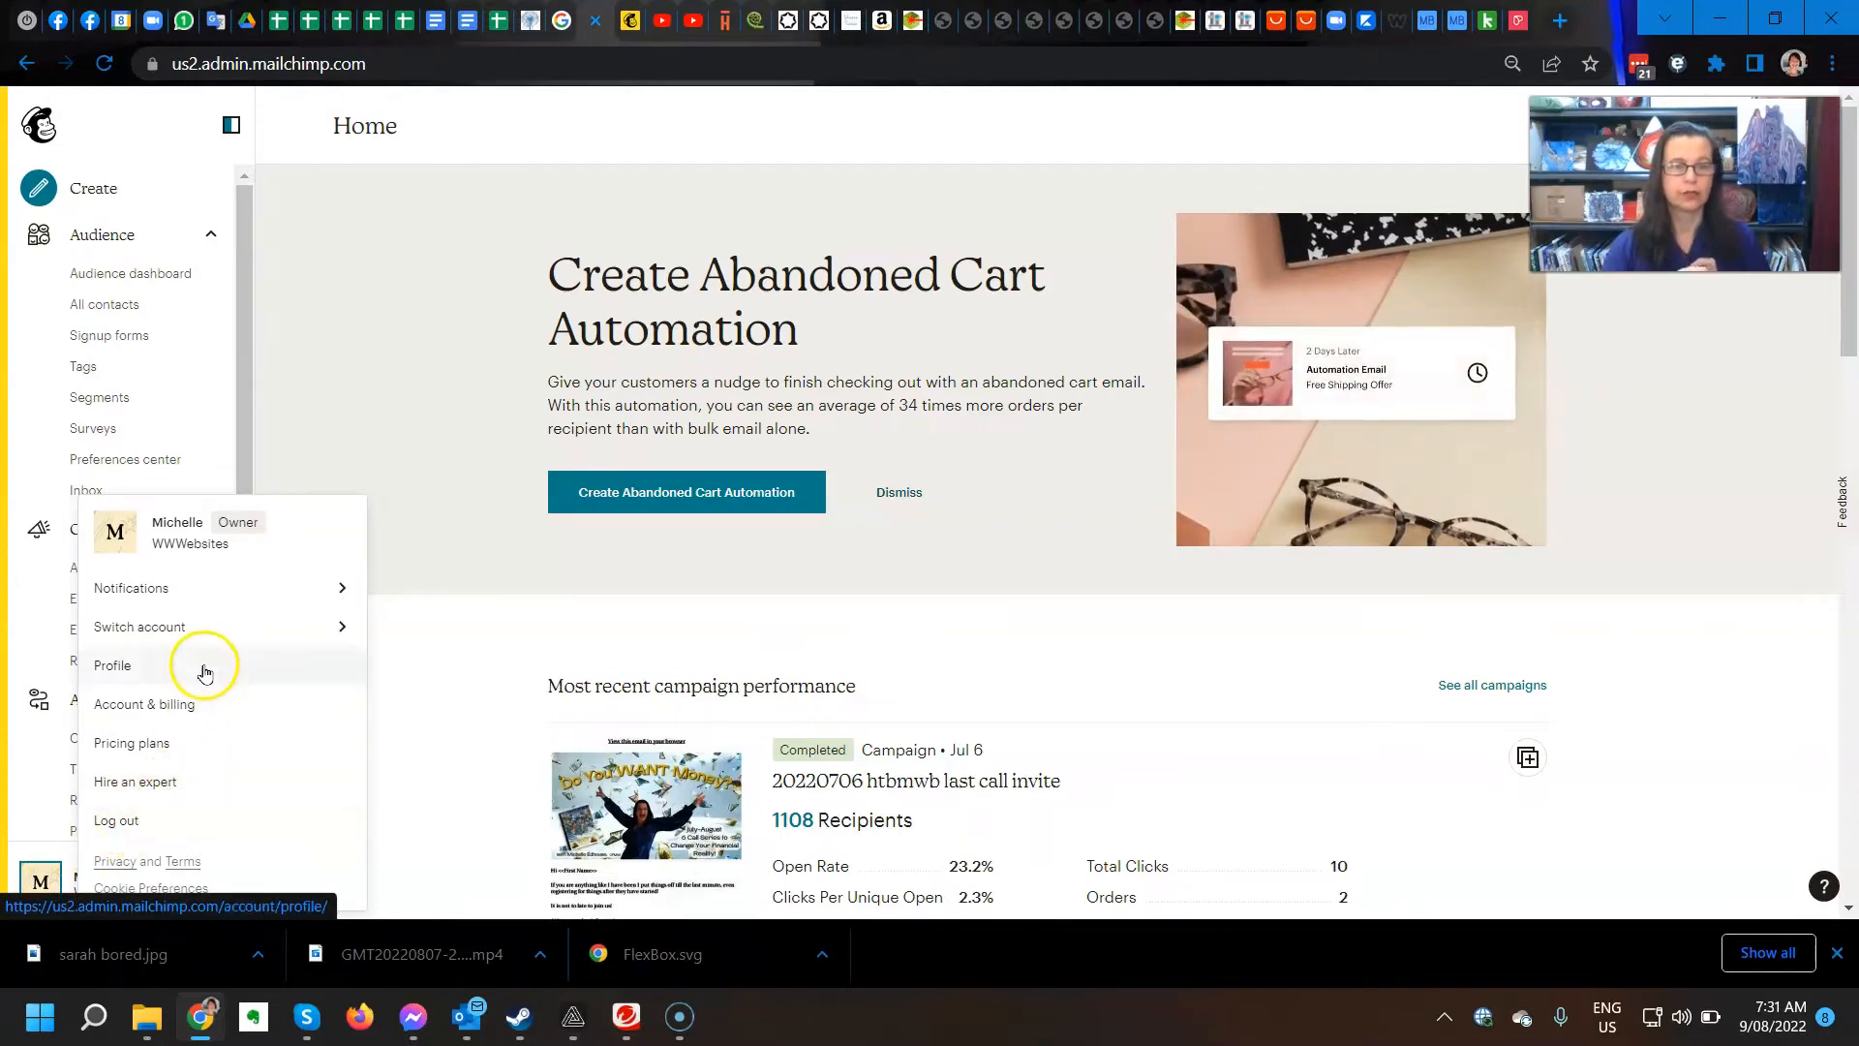
mouse_move(184, 719)
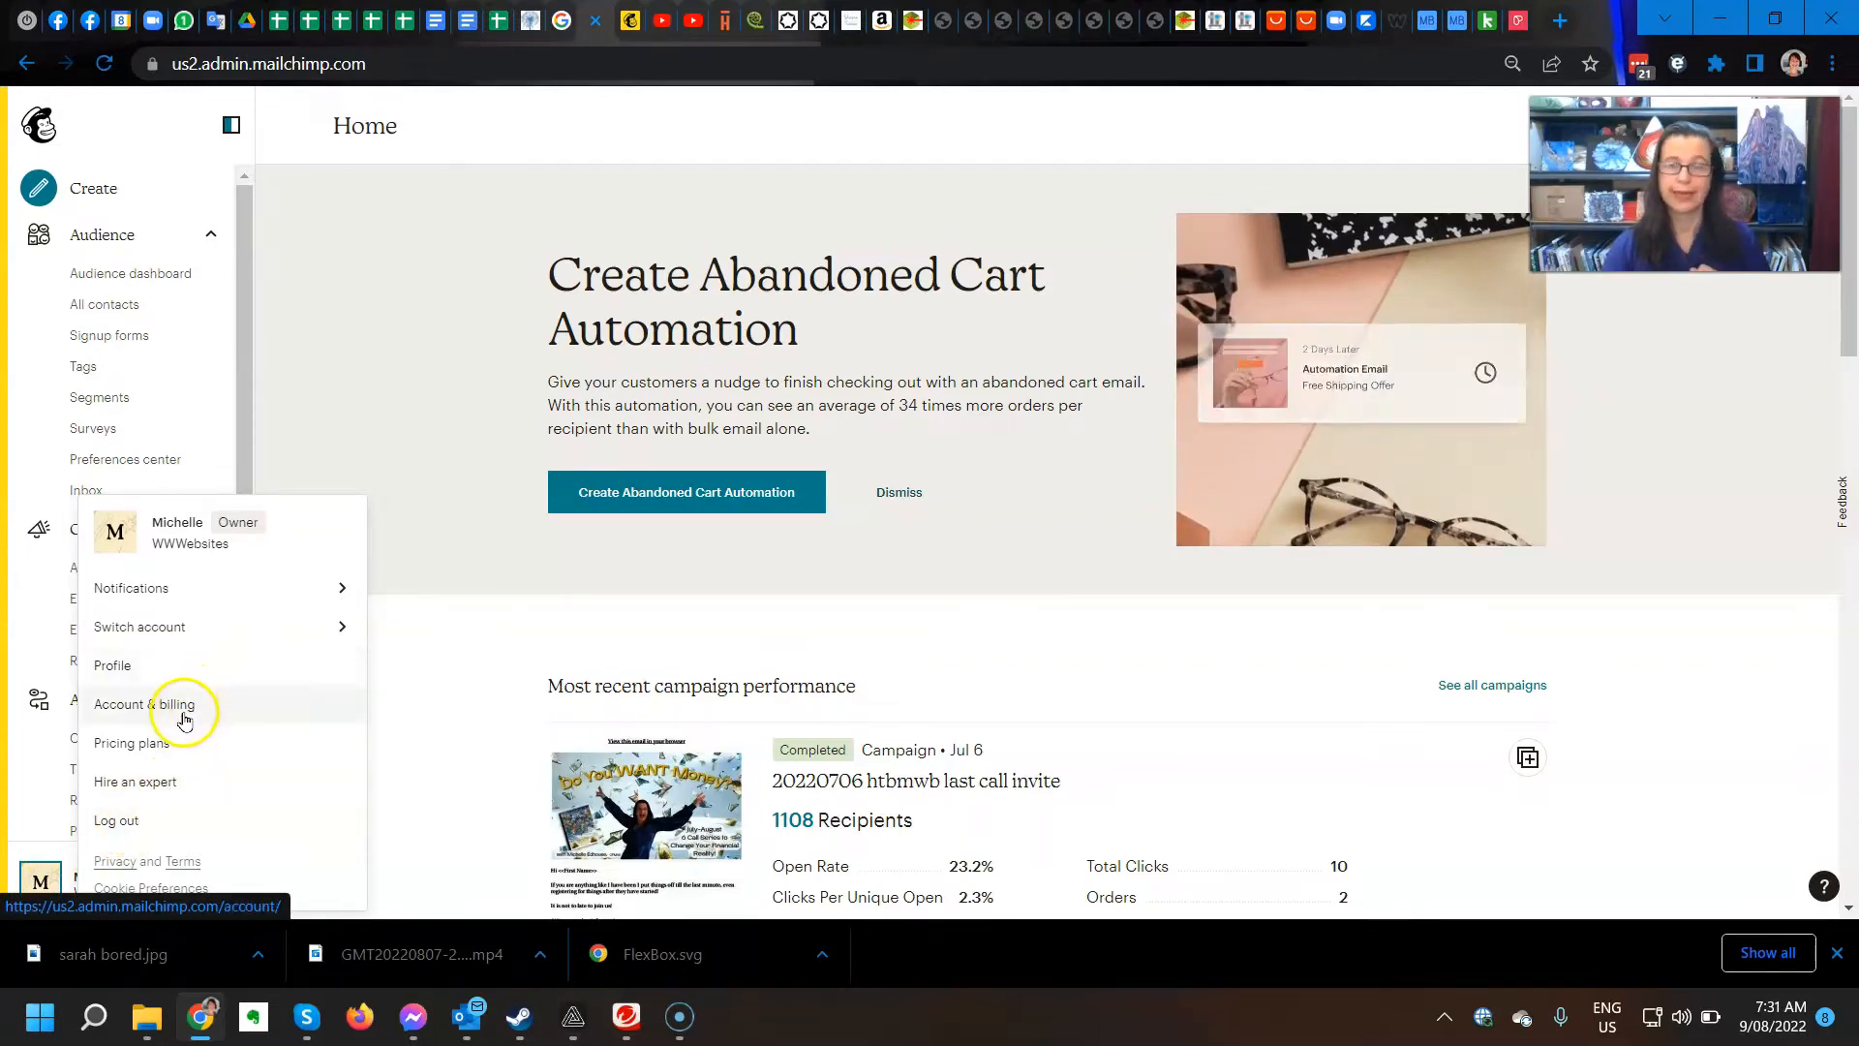
click(146, 705)
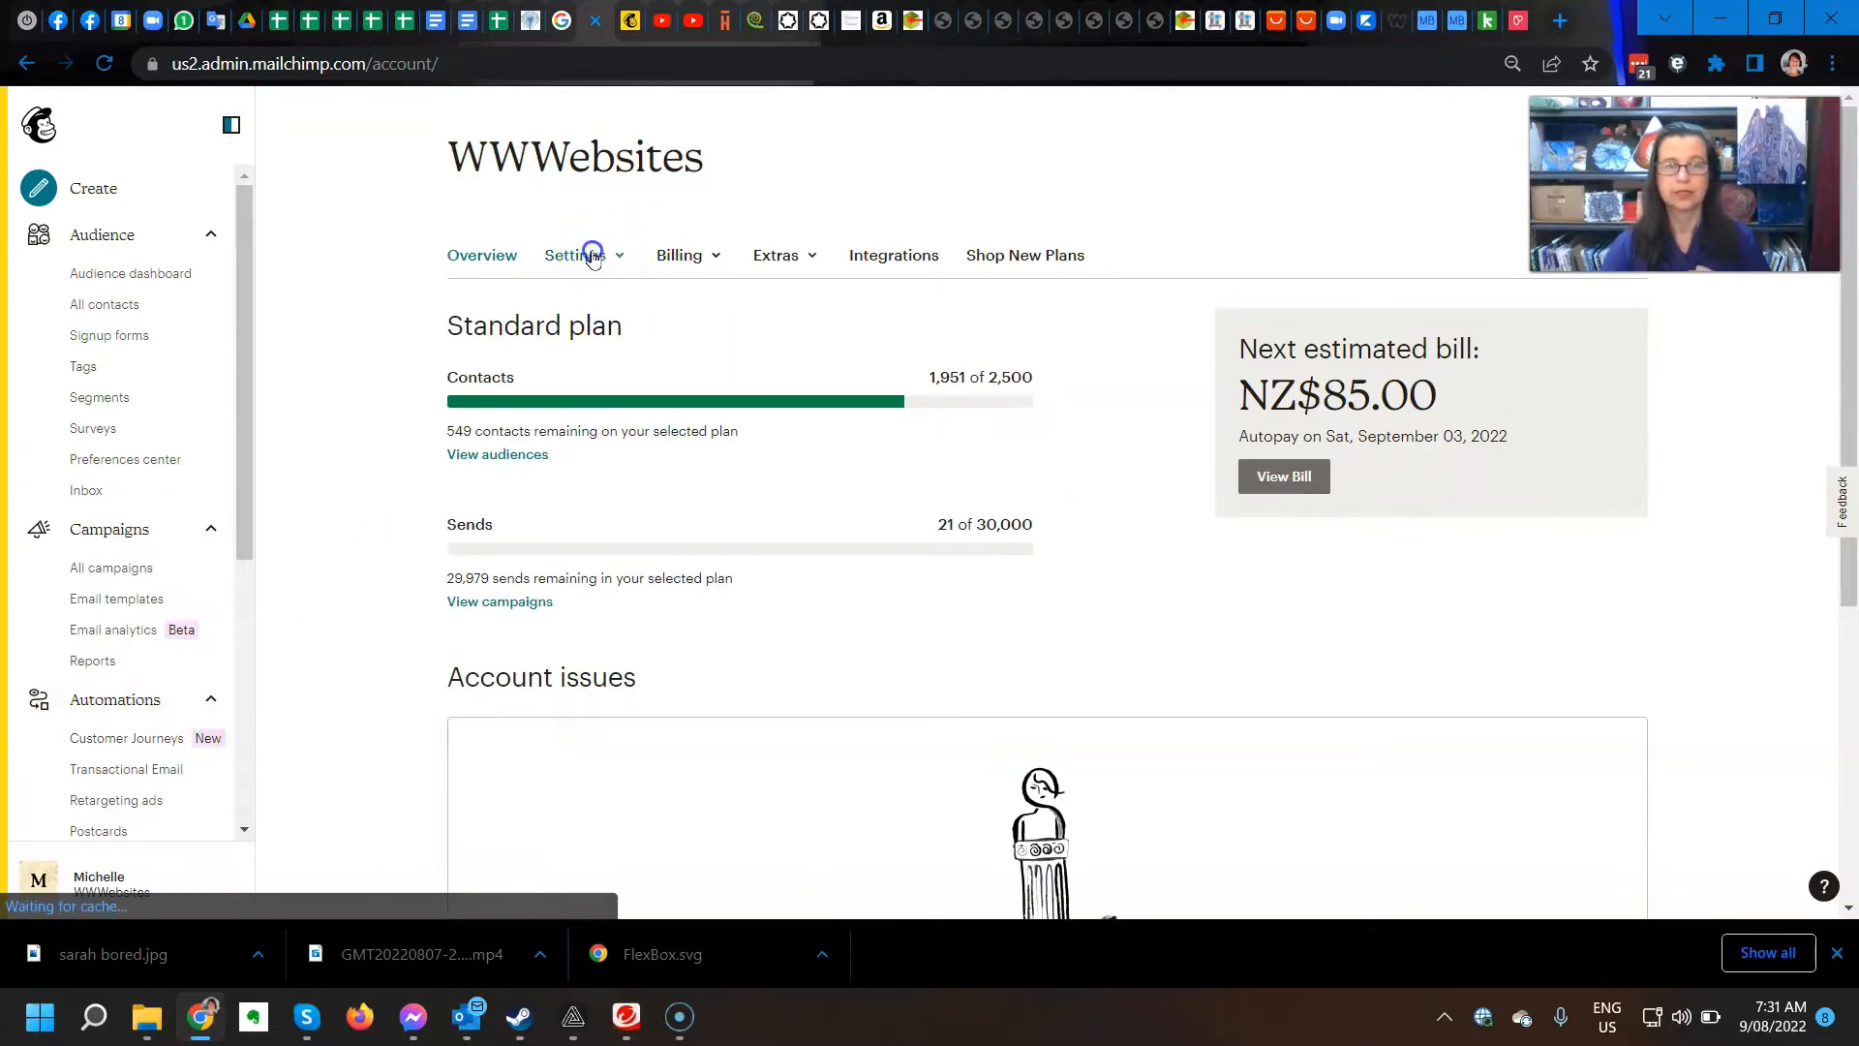
Choose Users from the account Settings dropdown.
click(575, 255)
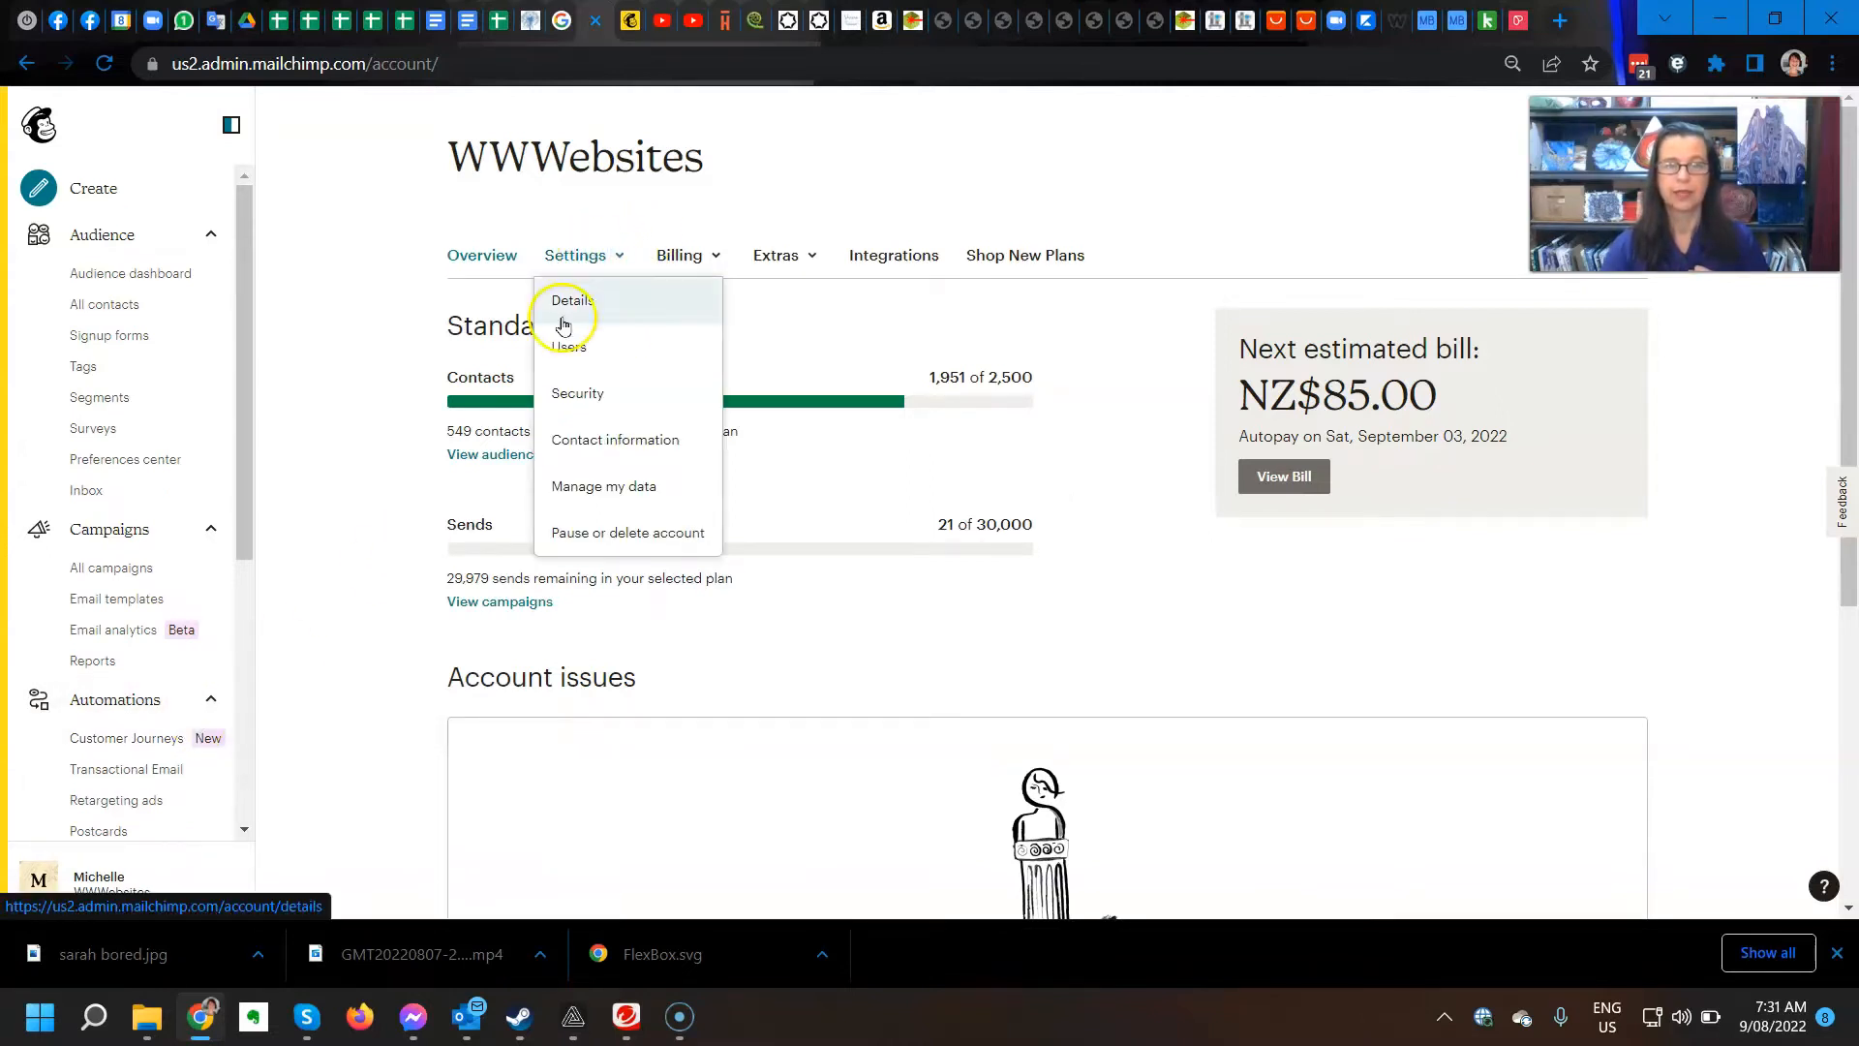
click(569, 344)
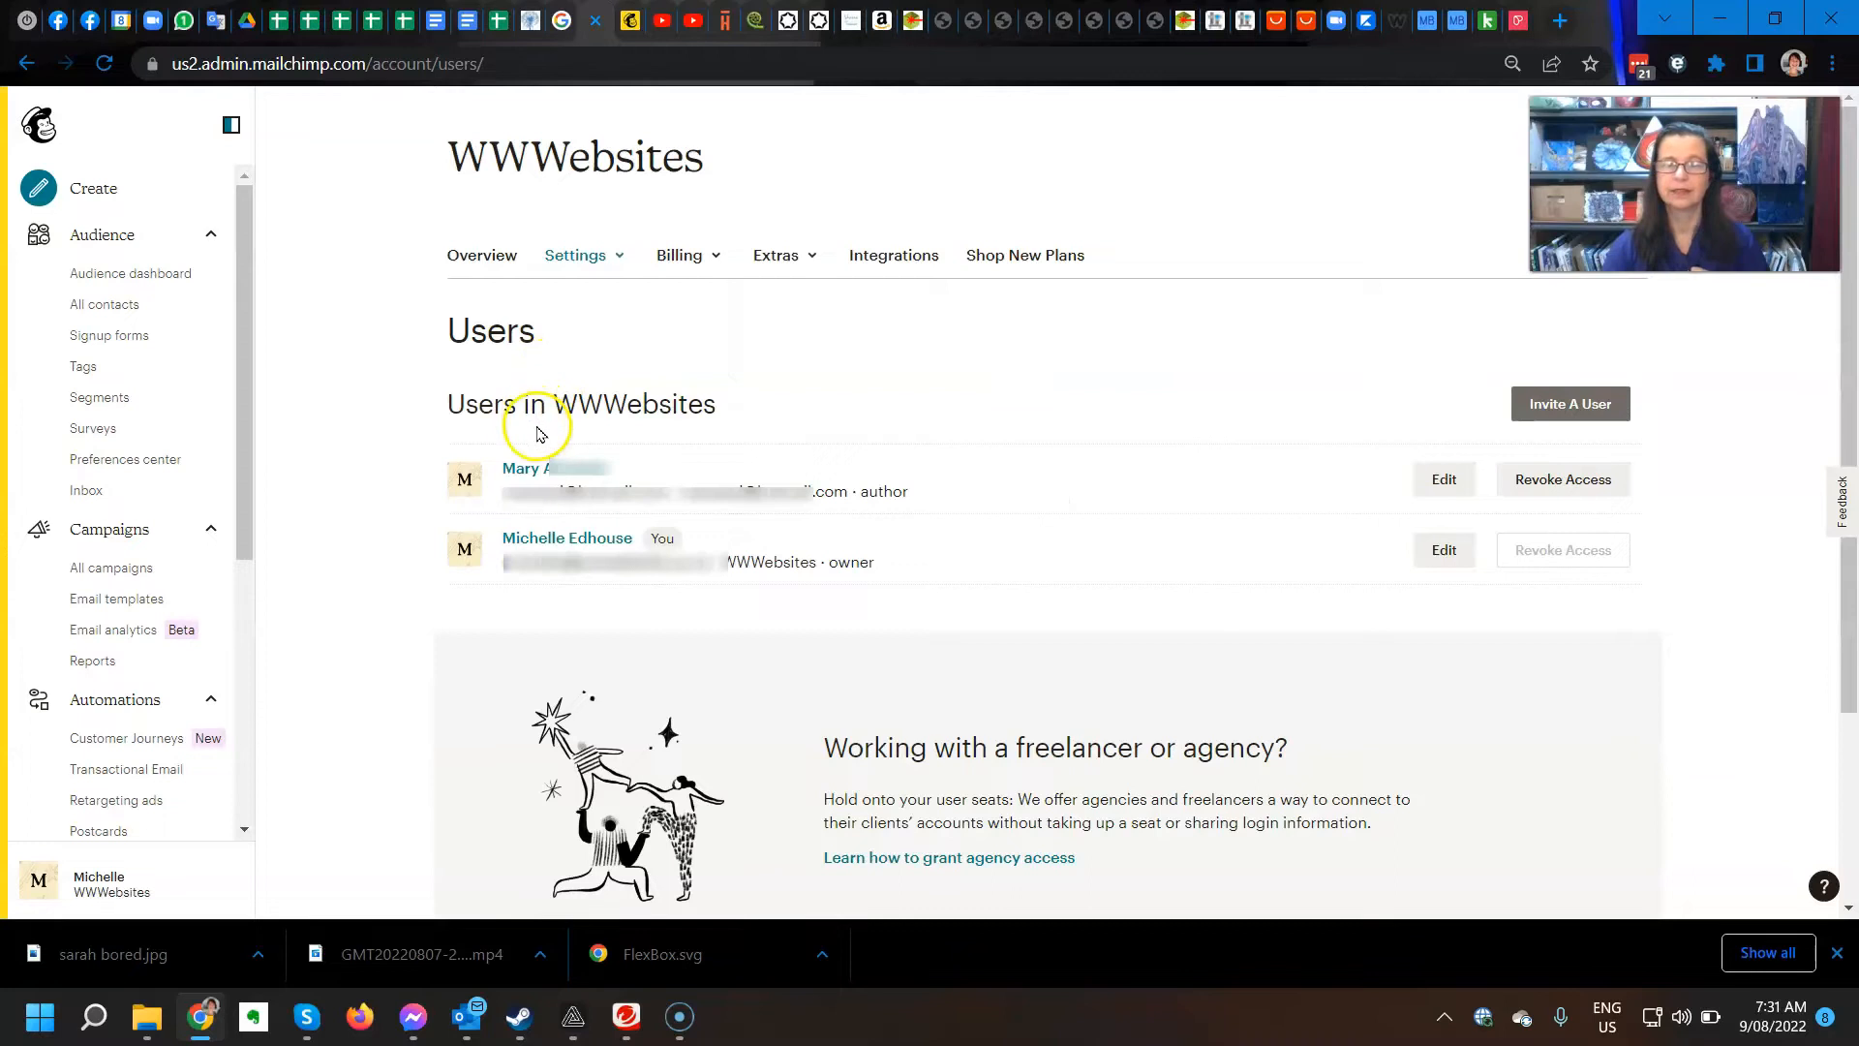
mouse_move(581, 454)
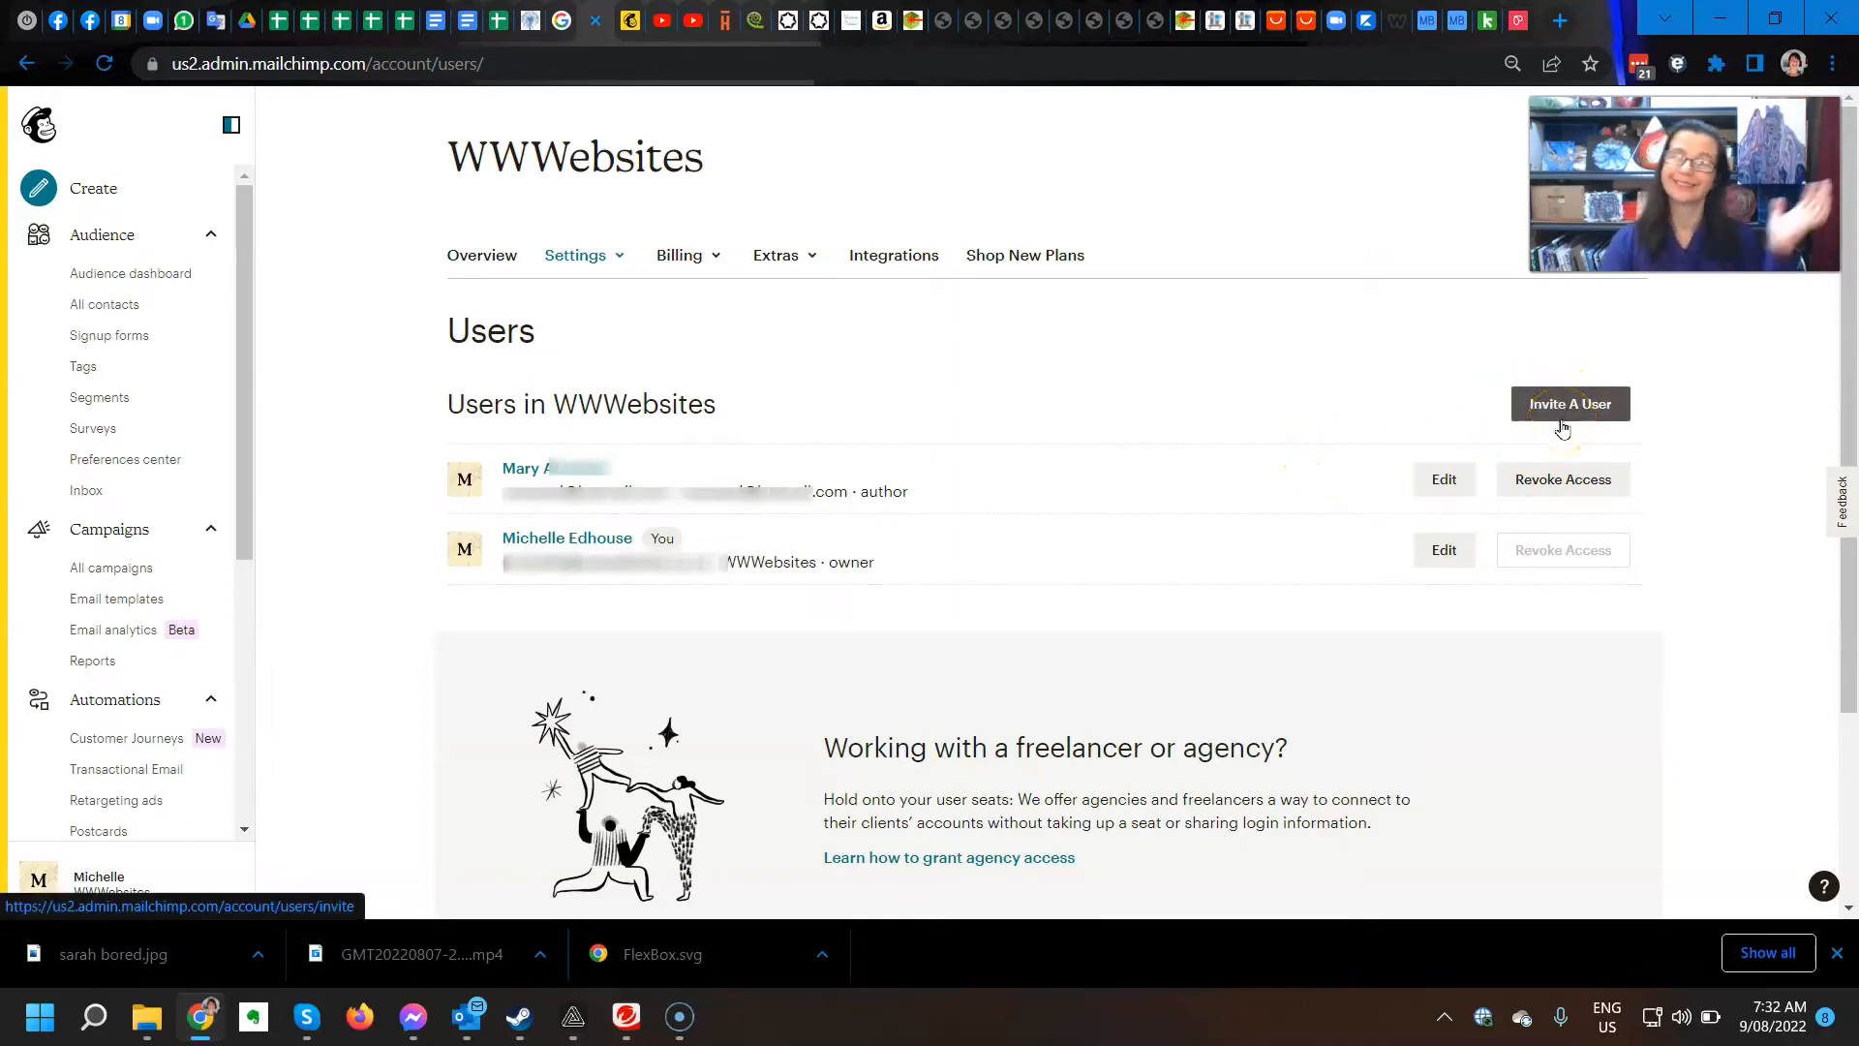
Start an Invite A User form and fill in the invitee's email address.
click(1569, 402)
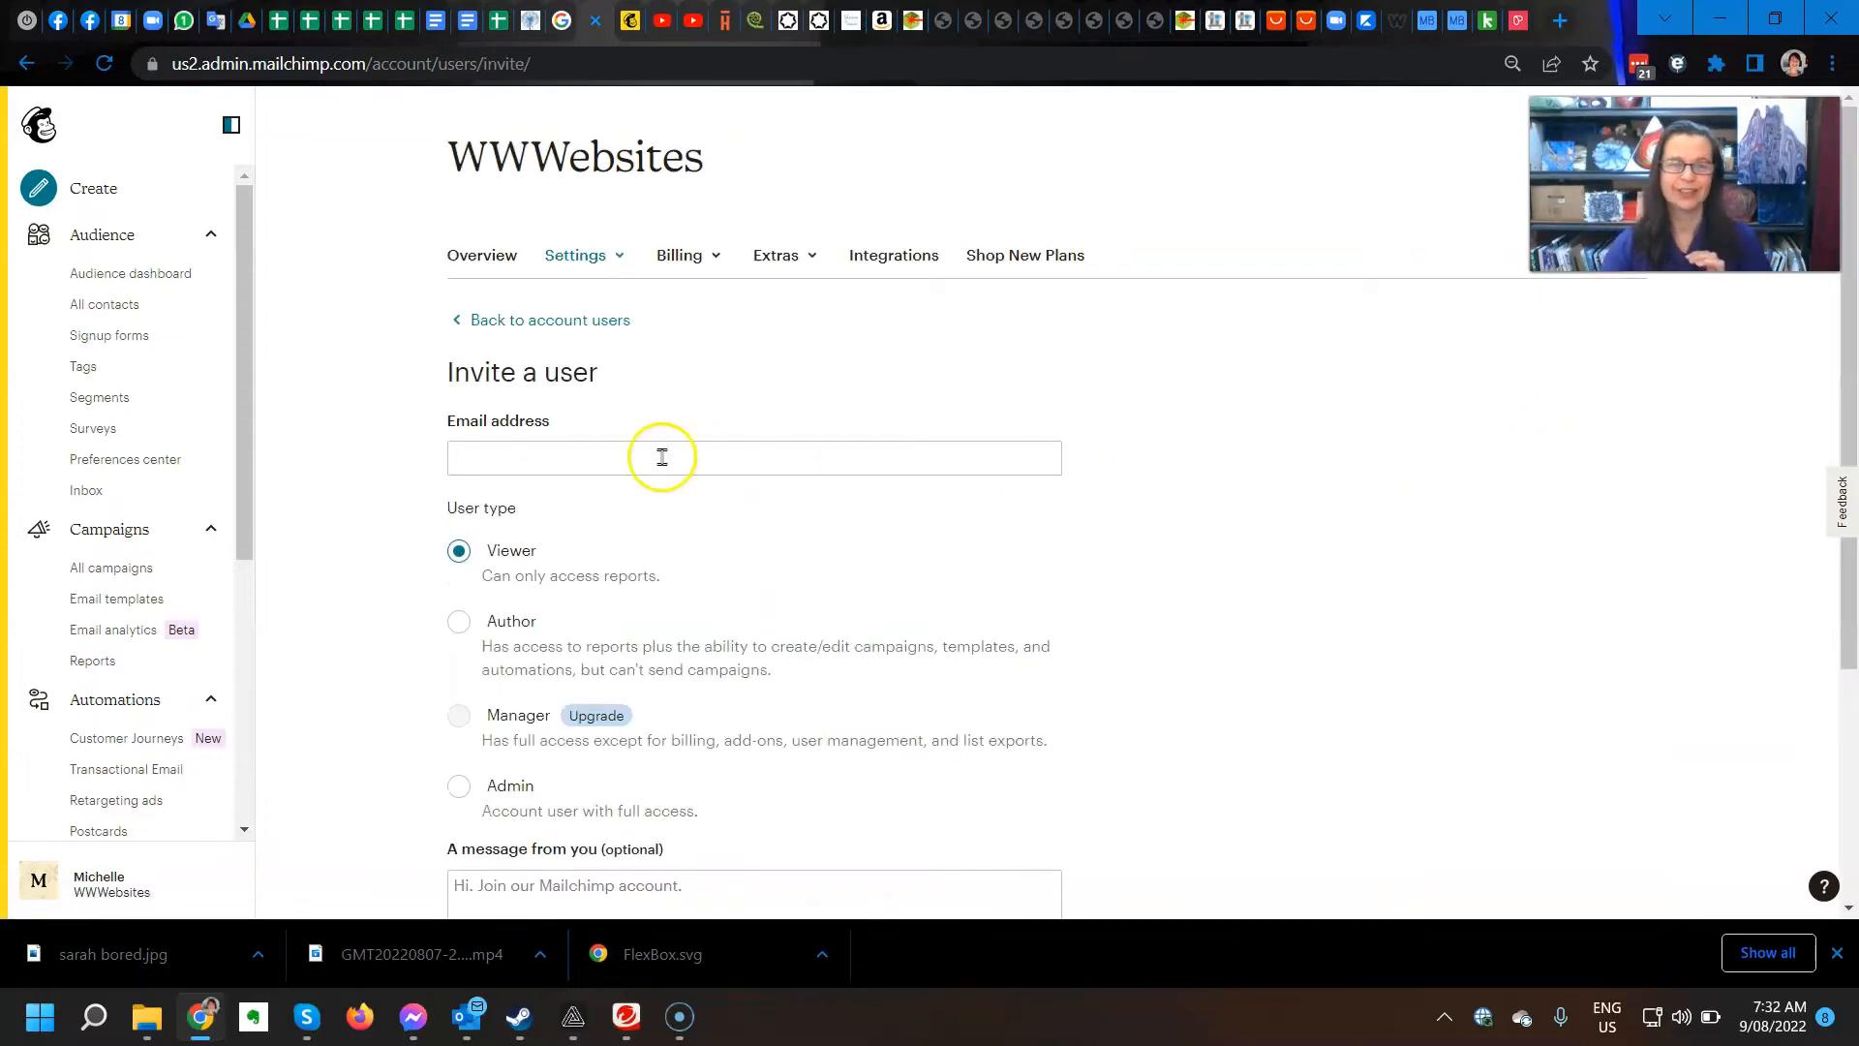
click(753, 458)
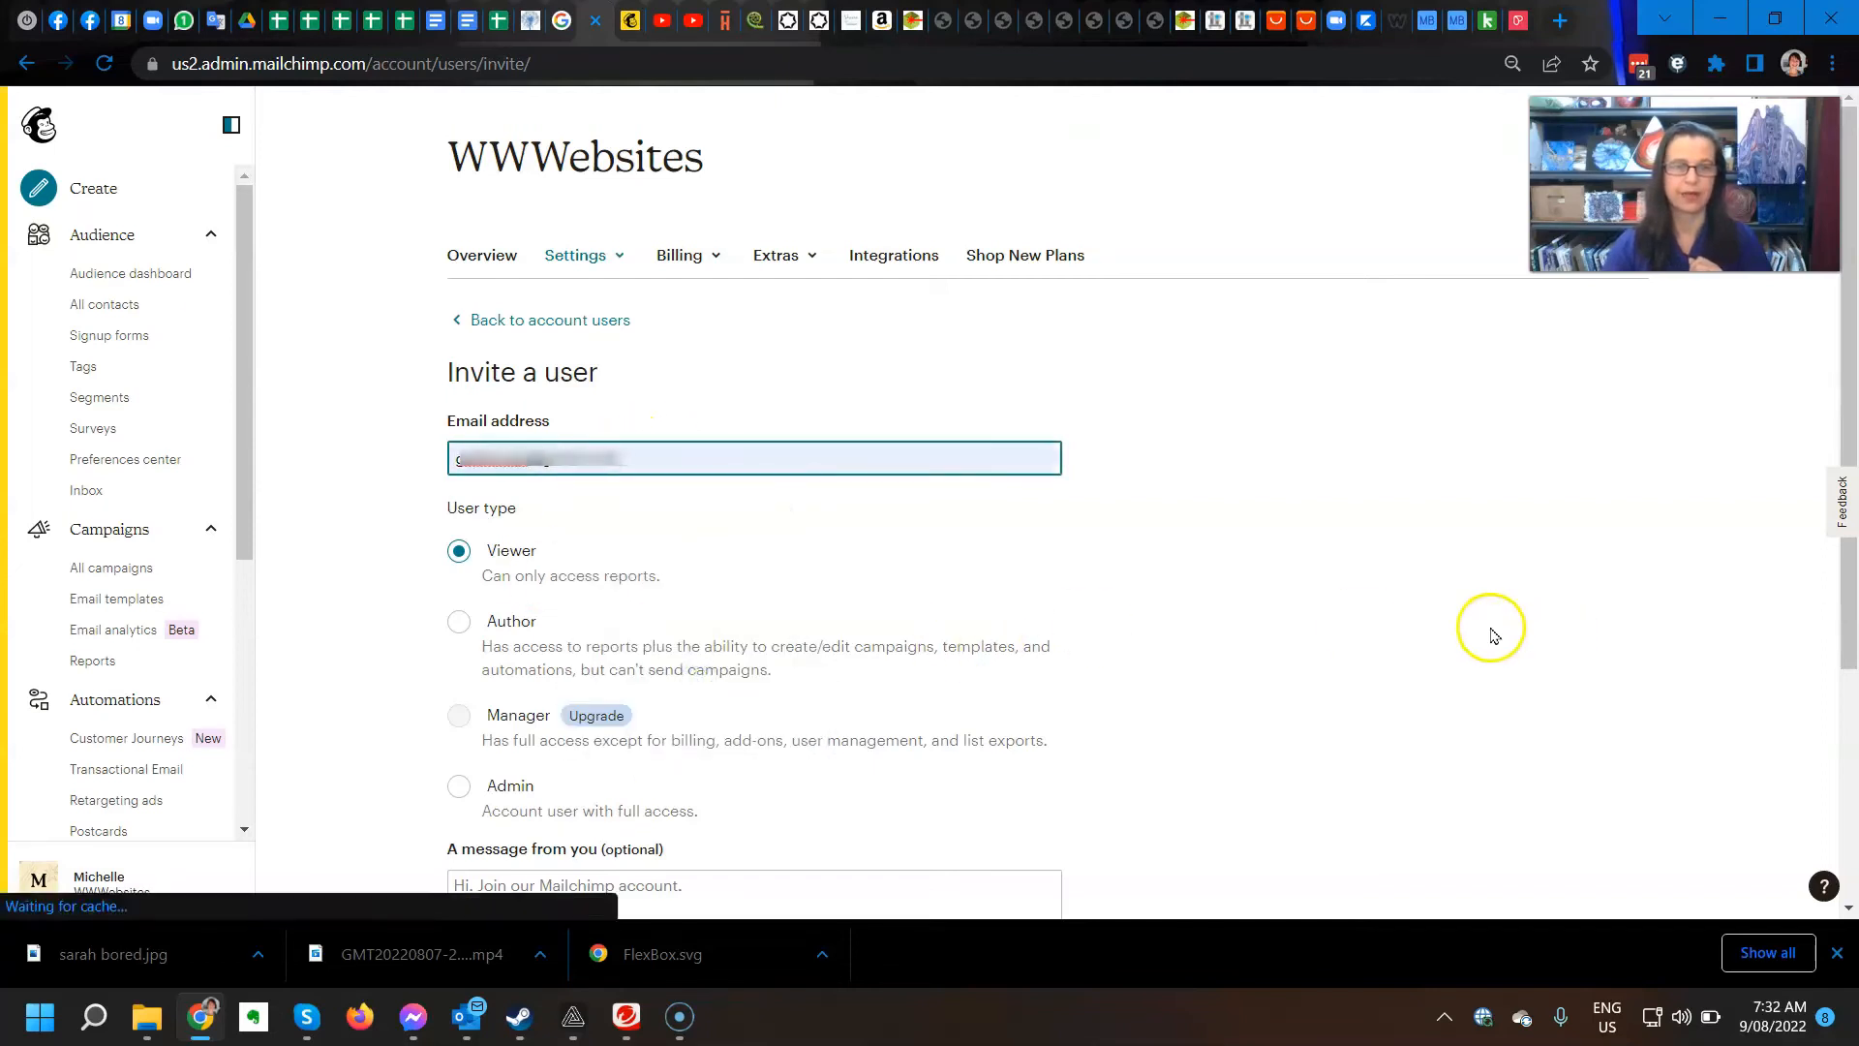
mouse_move(715, 533)
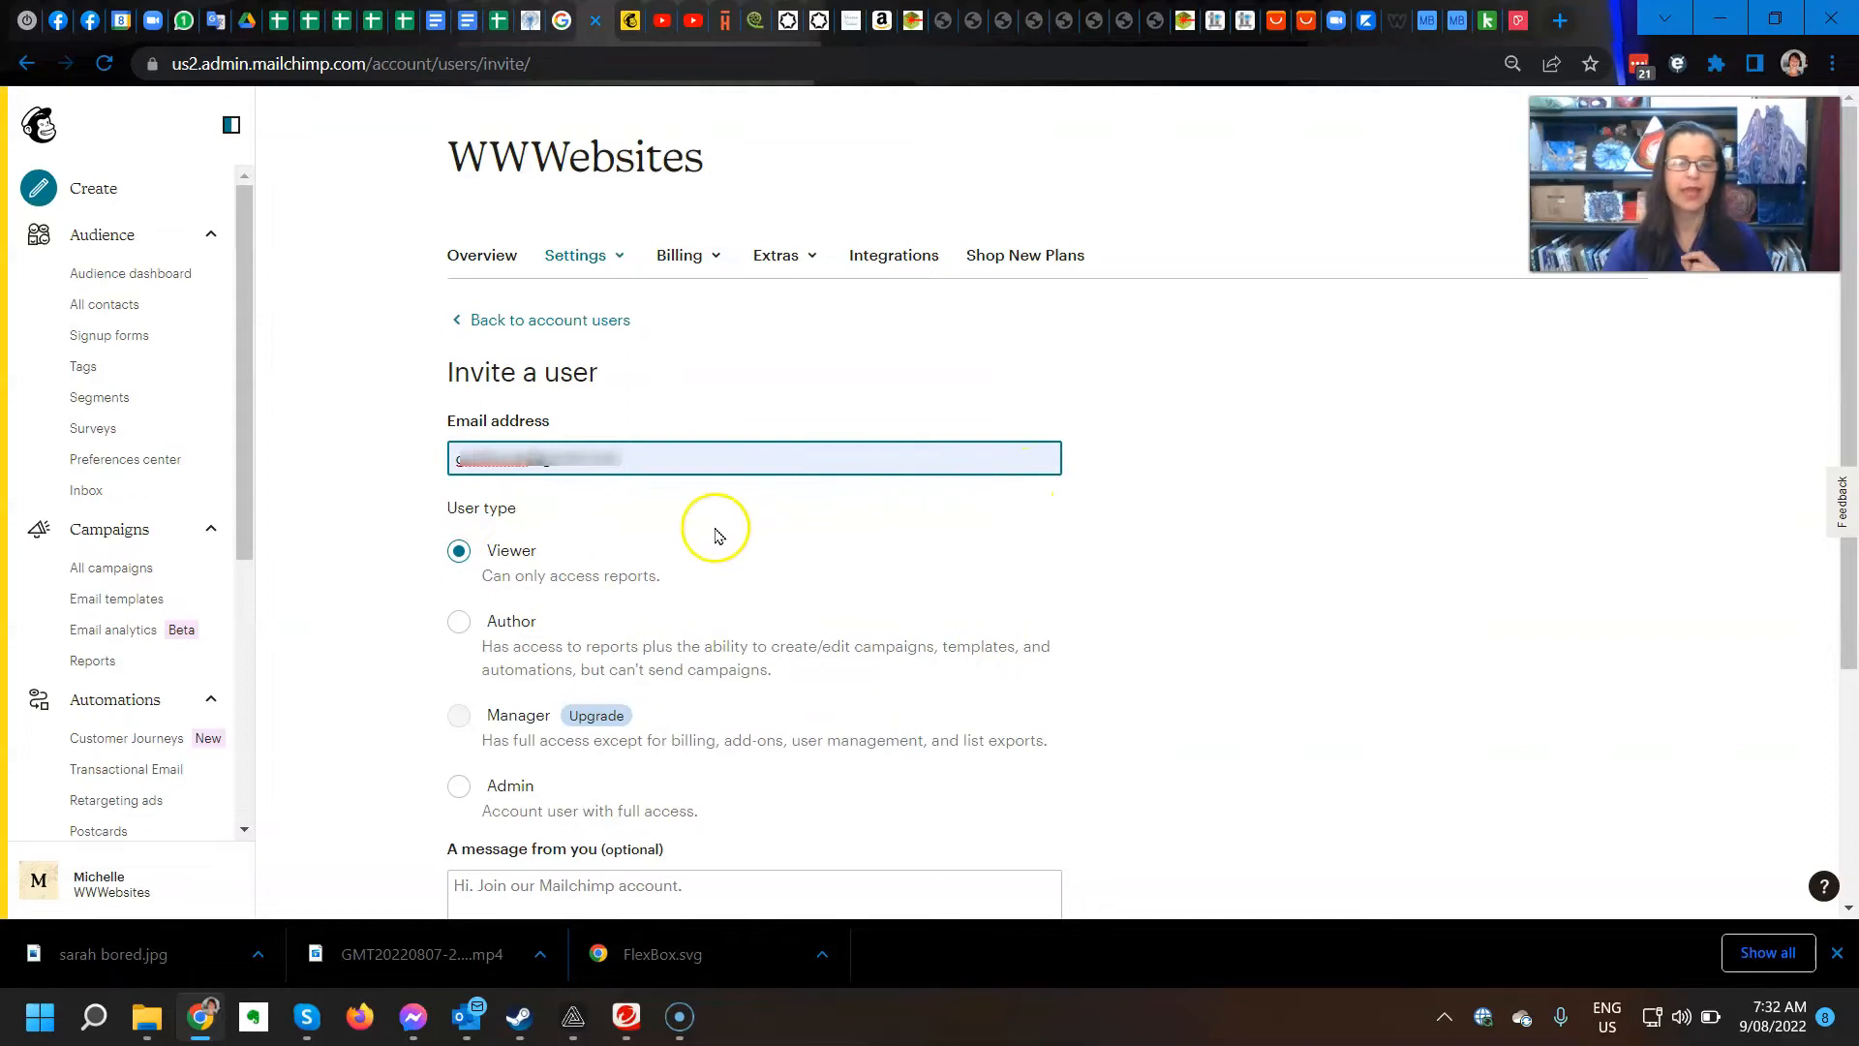
scroll(down, 3)
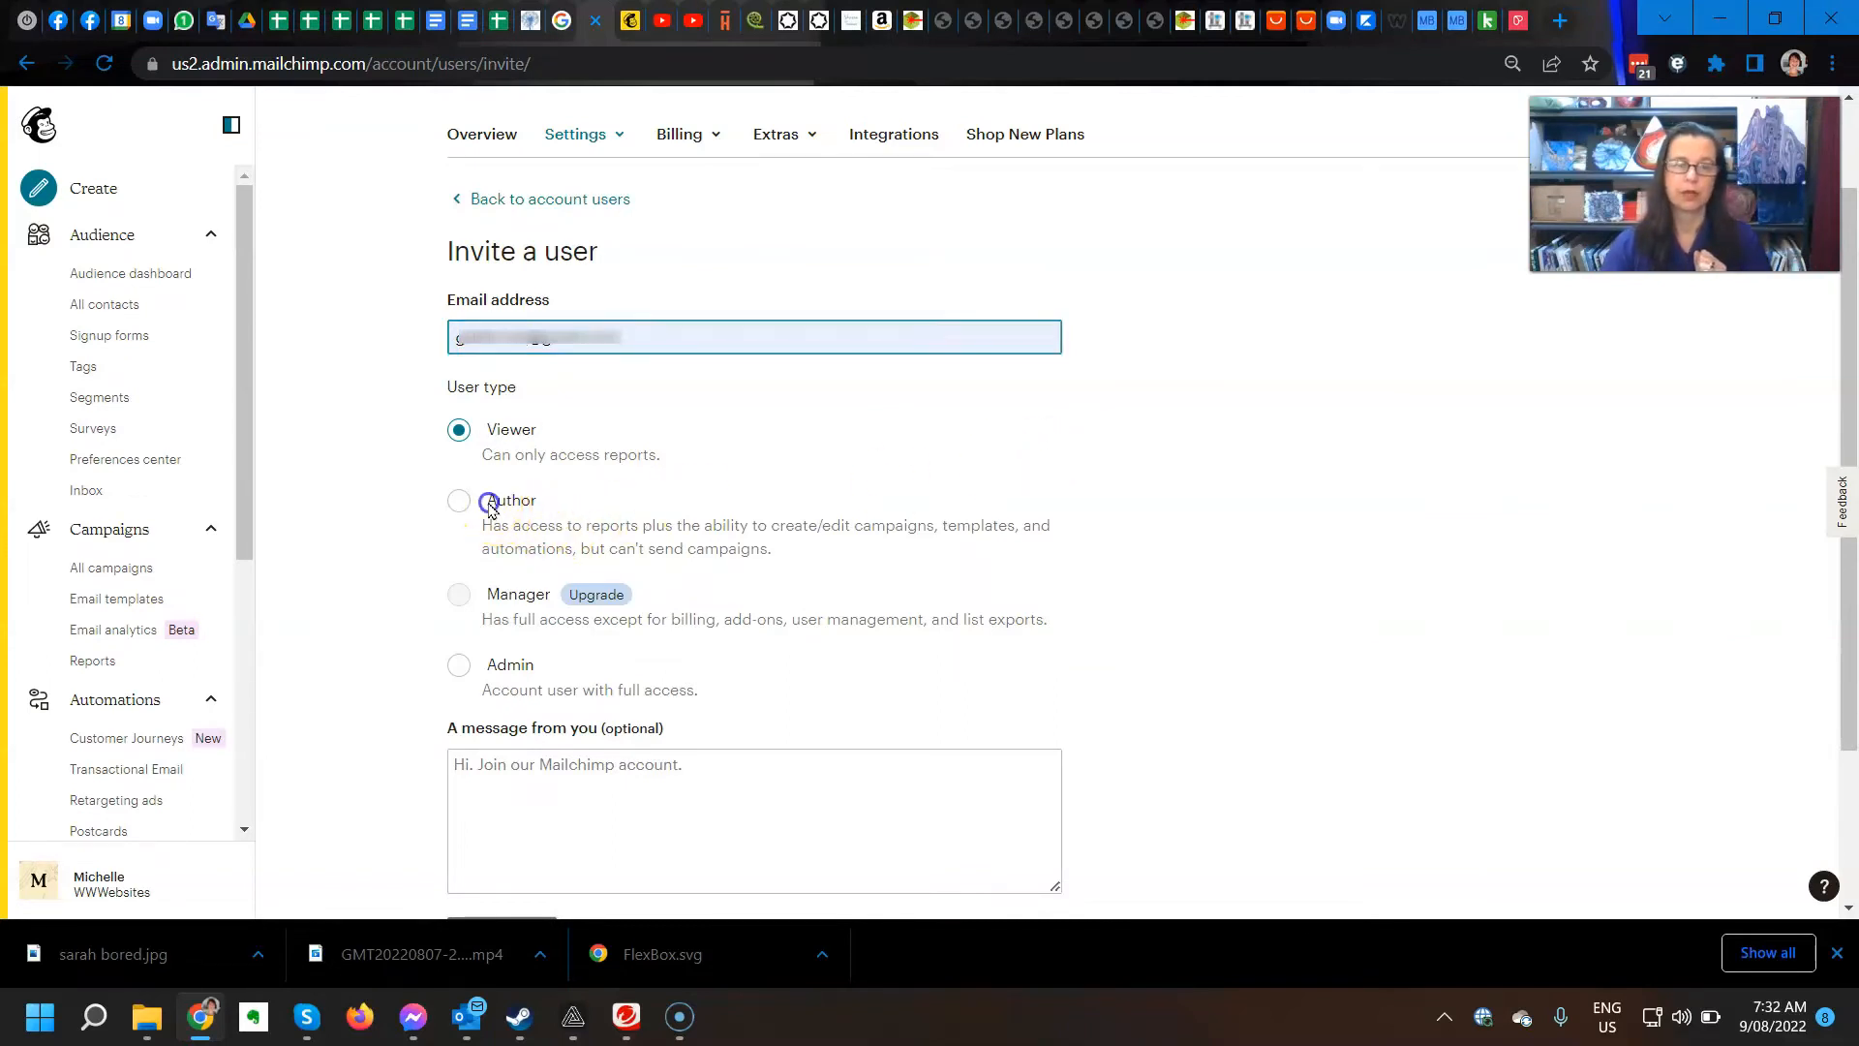
click(458, 499)
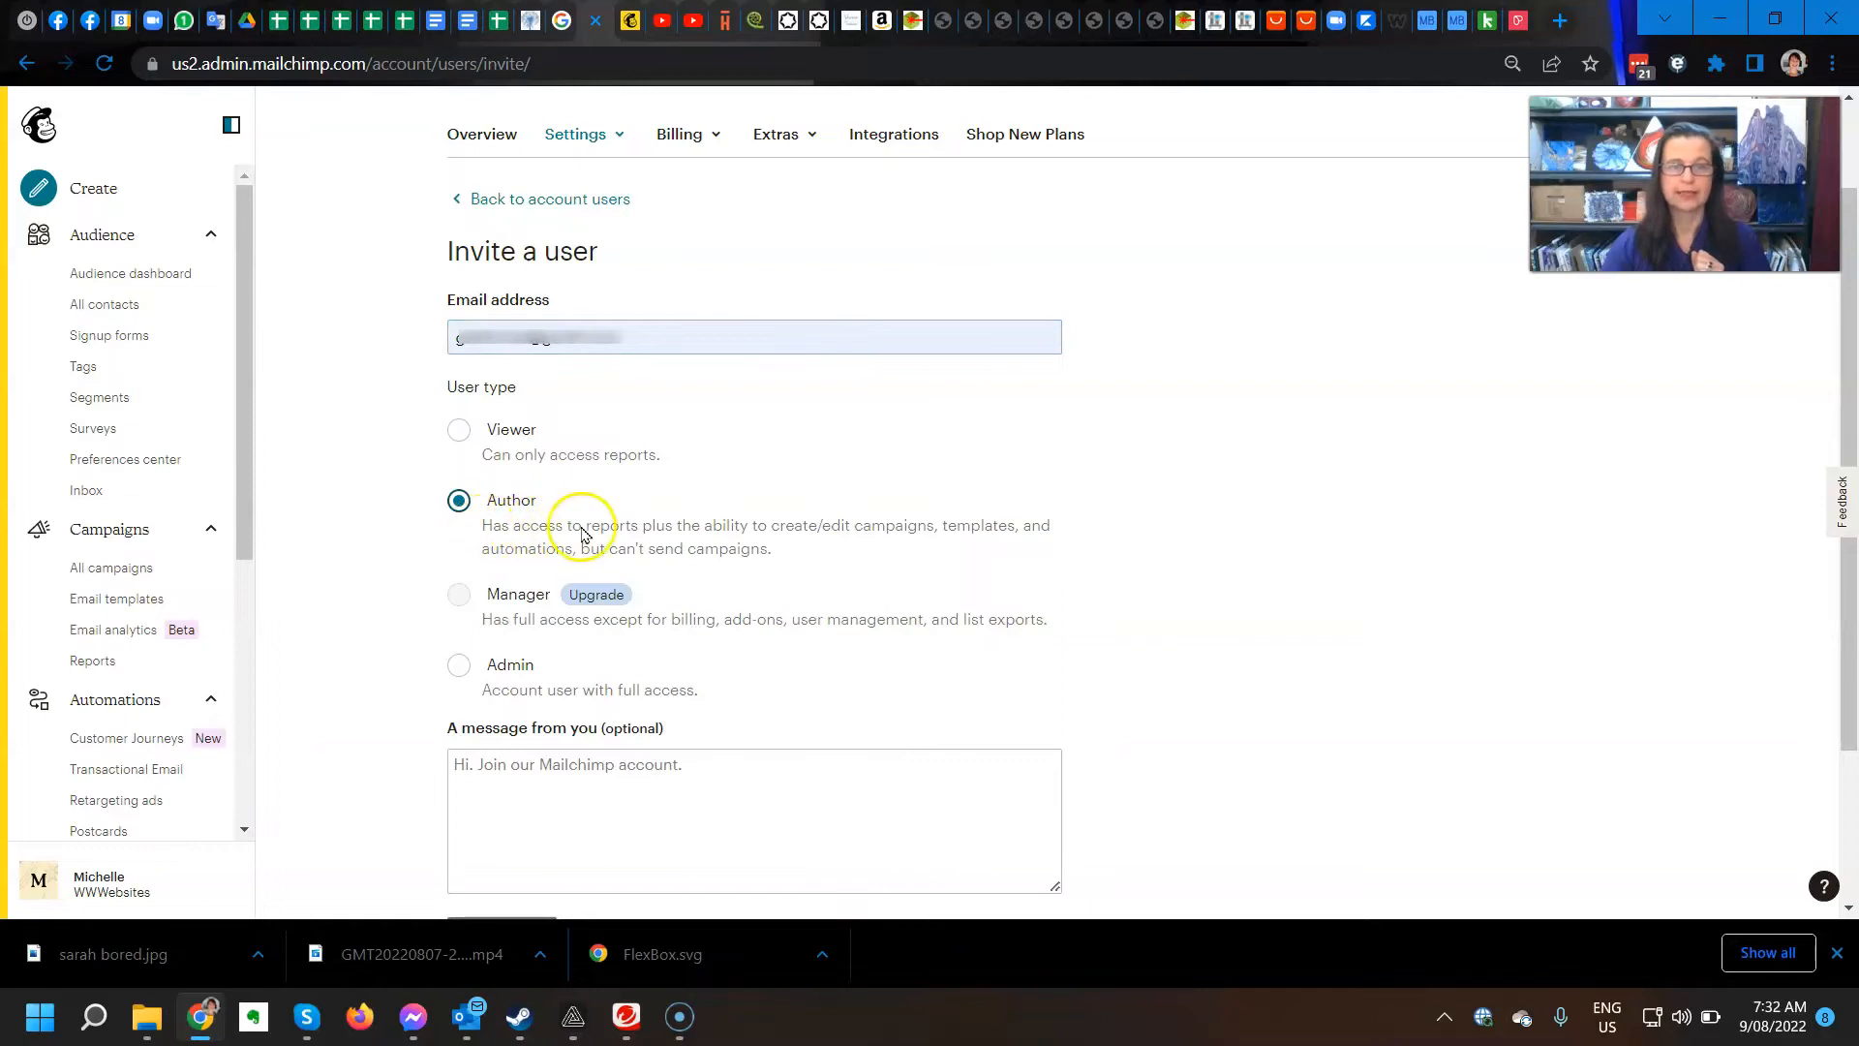
mouse_move(866, 539)
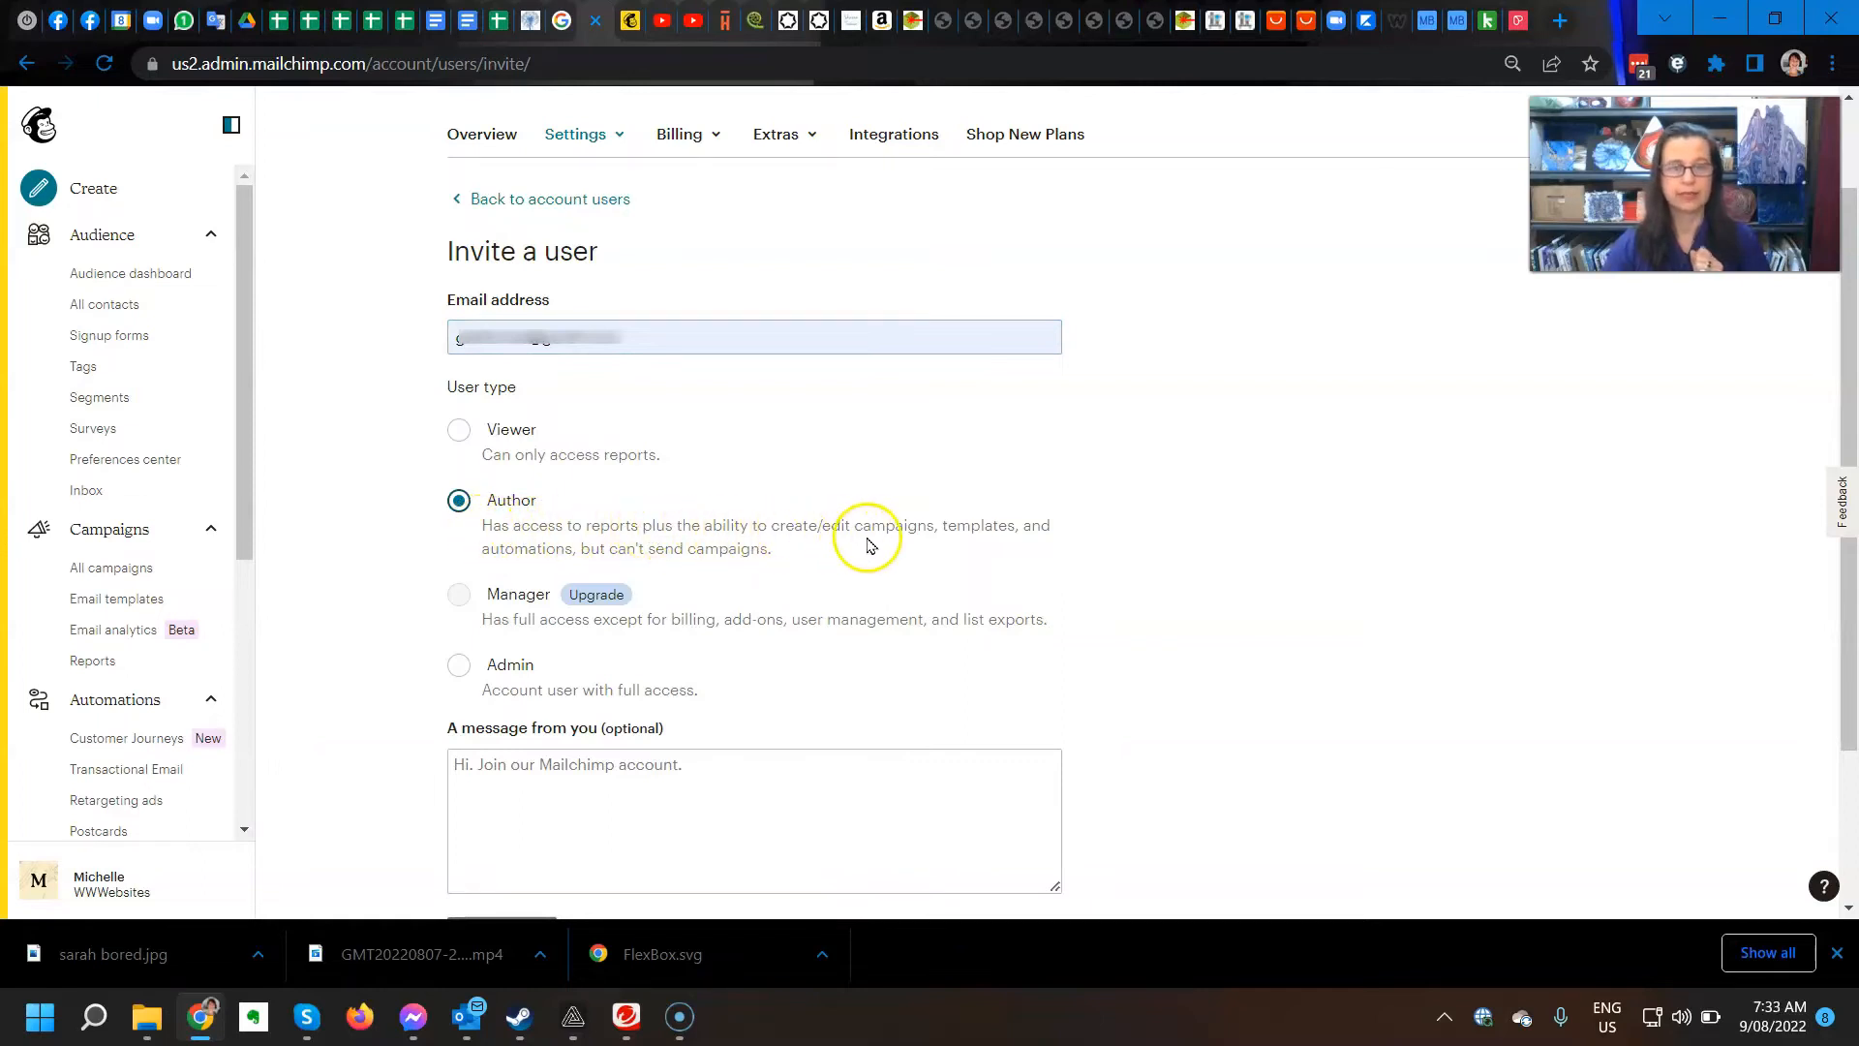
mouse_move(962, 566)
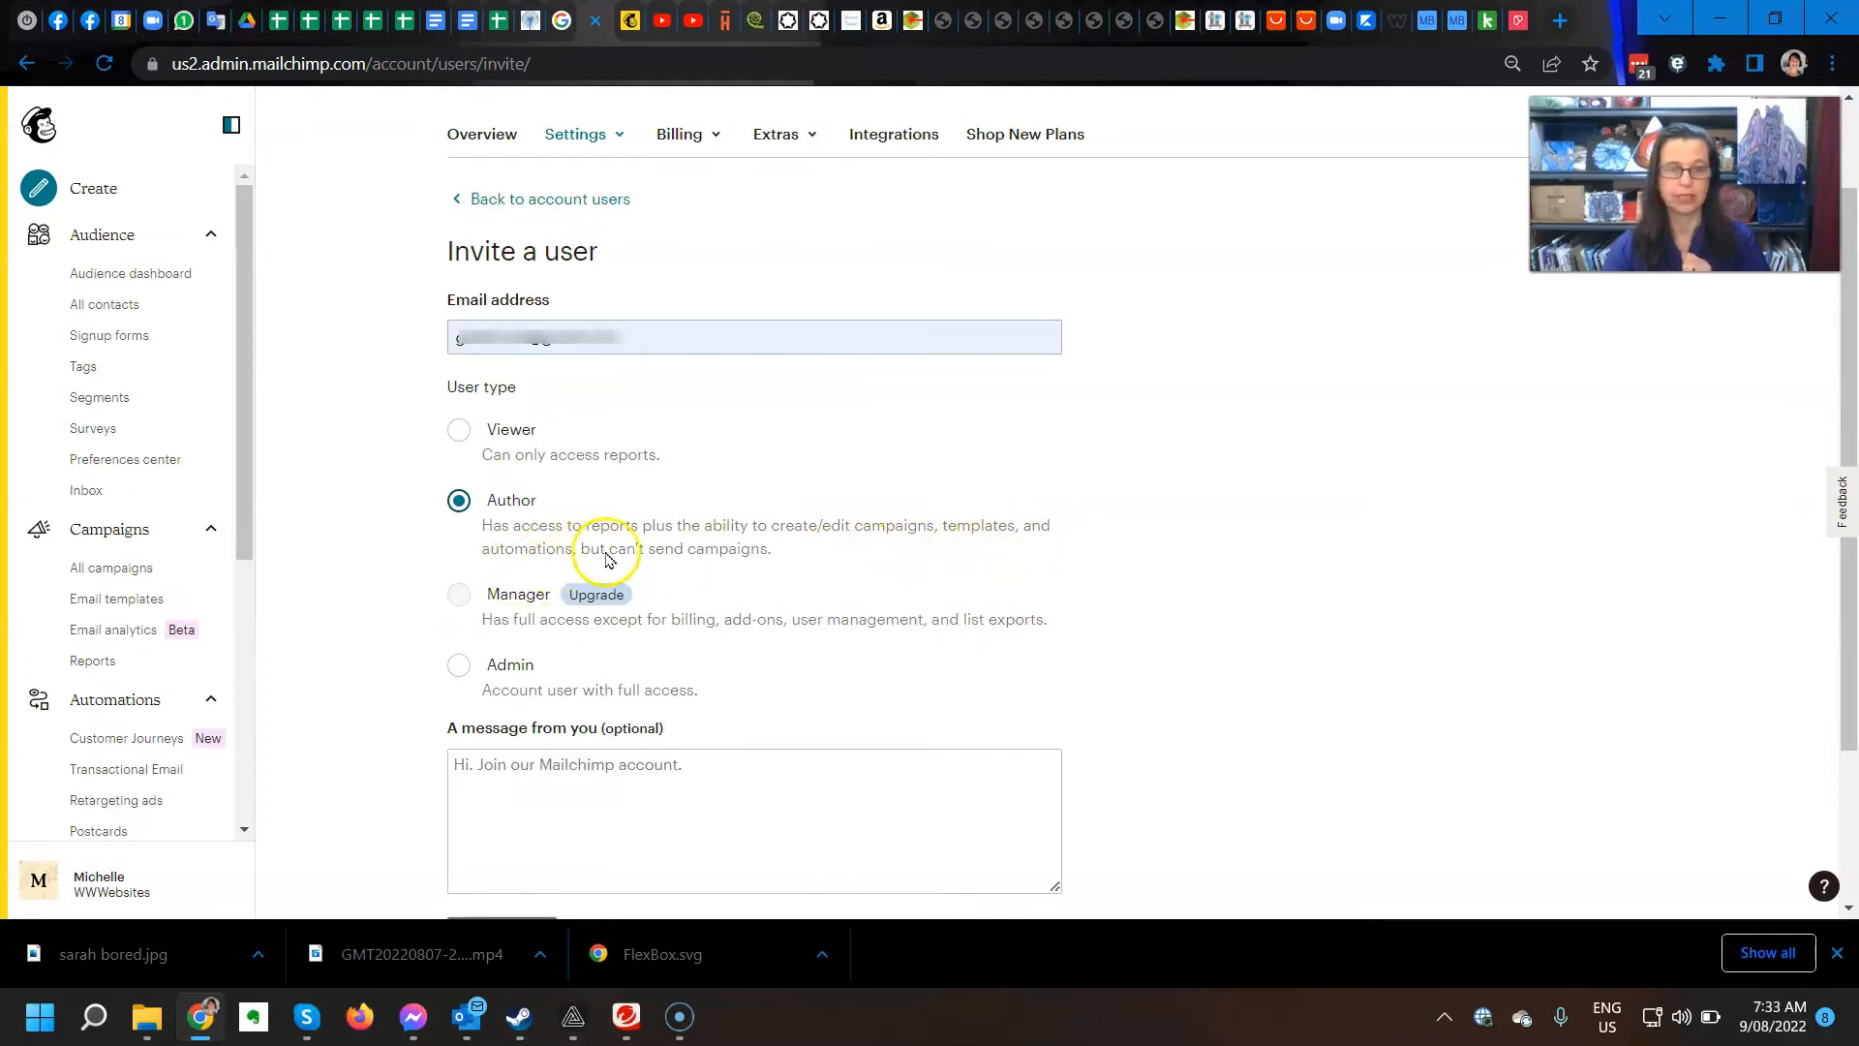
mouse_move(762, 589)
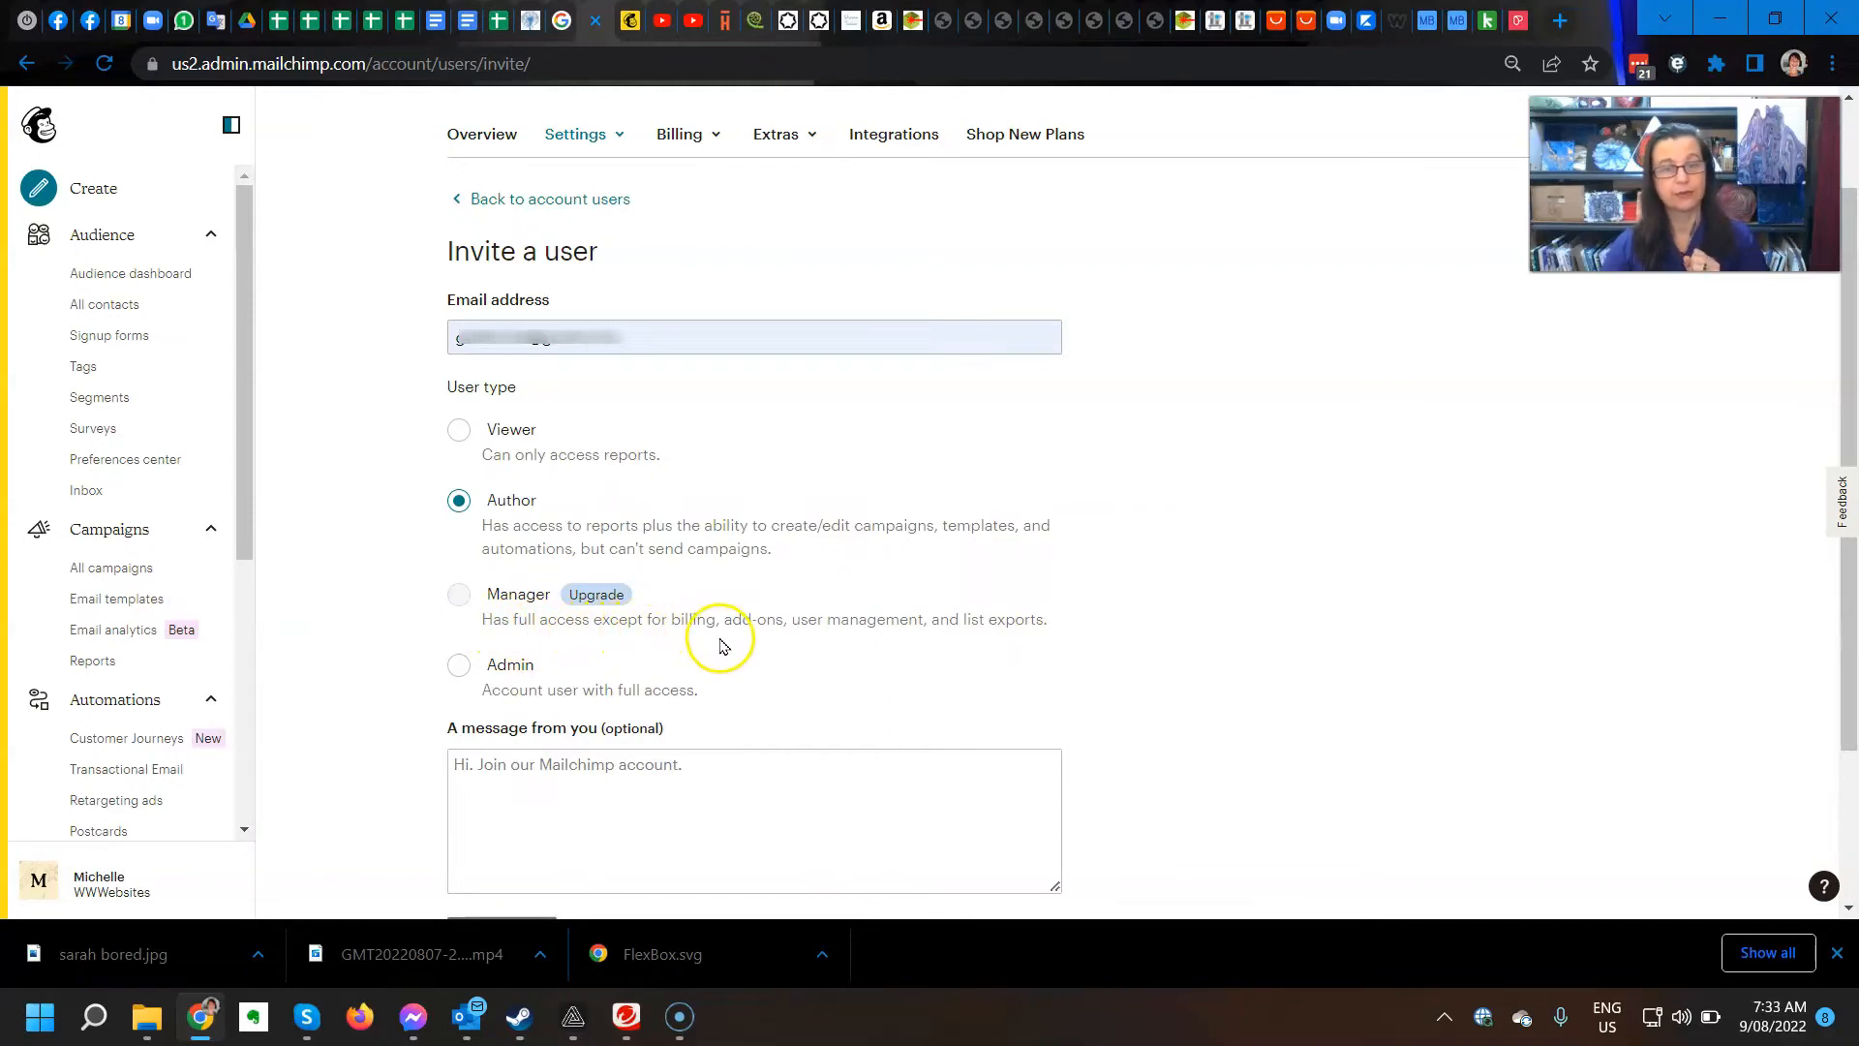
mouse_move(797, 650)
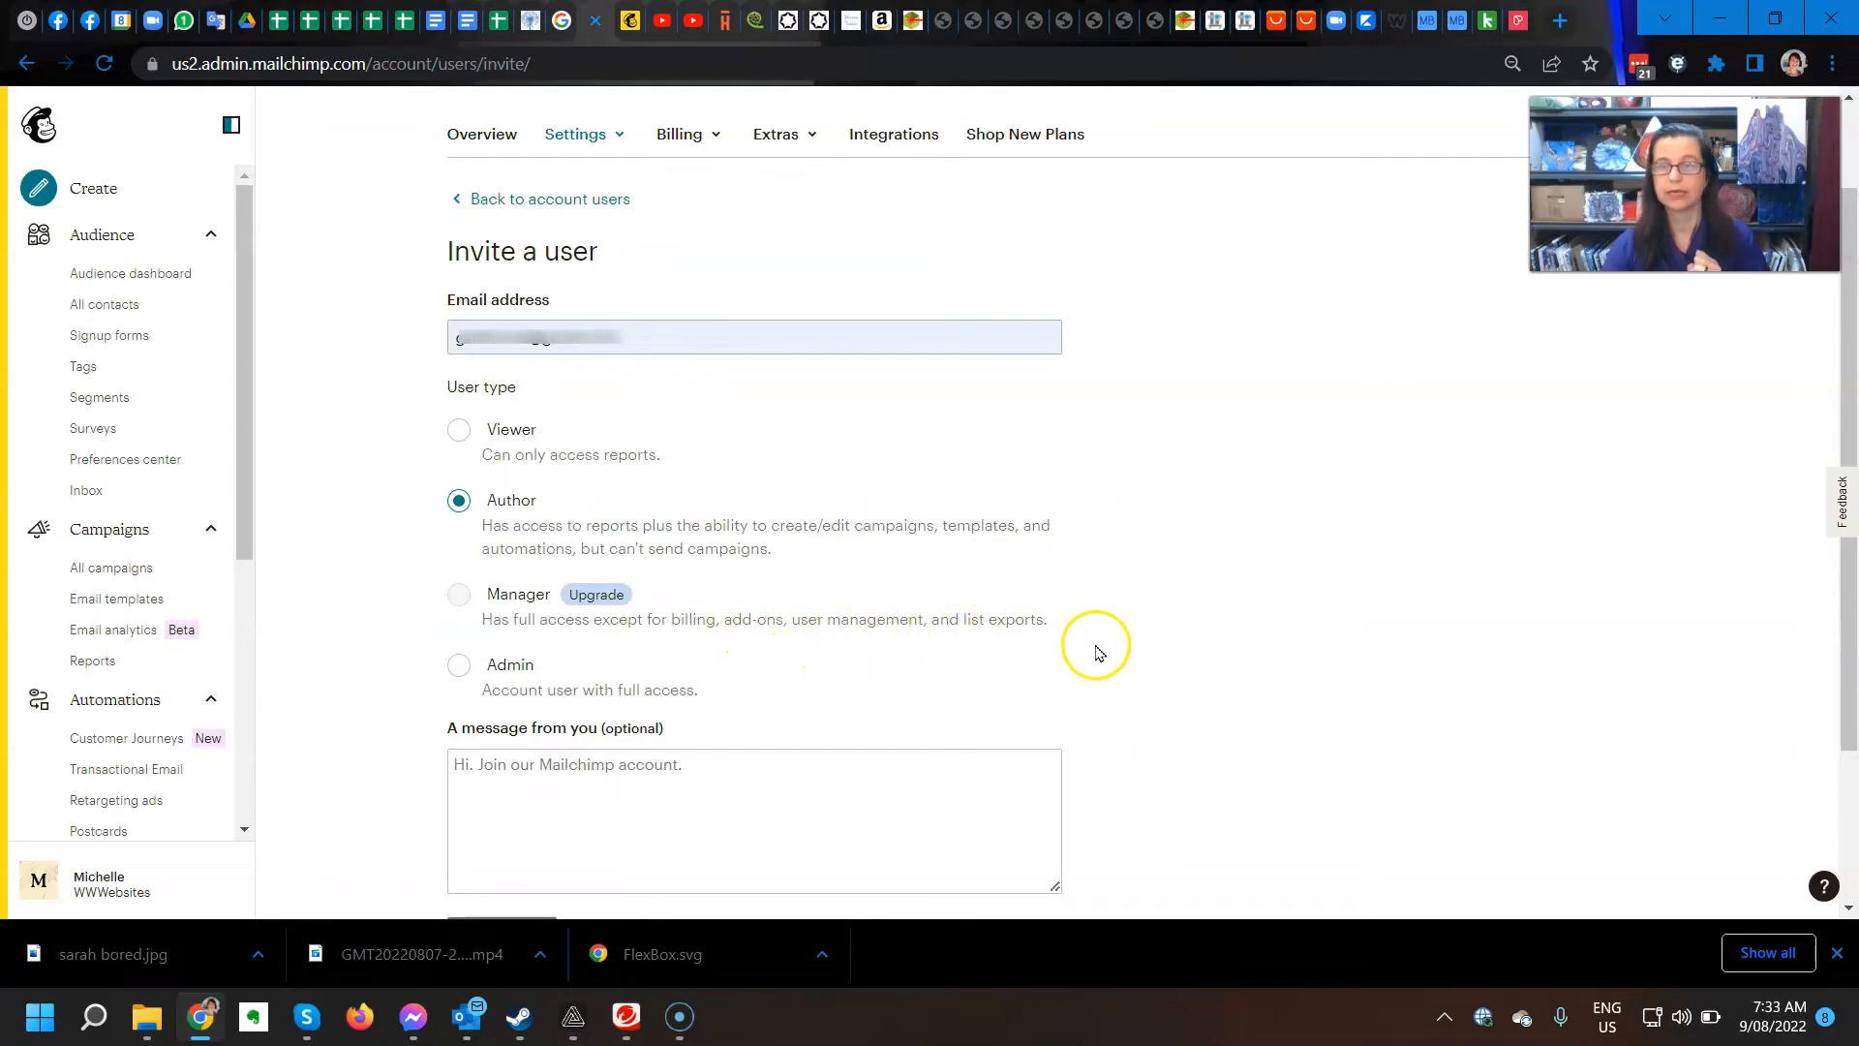
mouse_move(1108, 646)
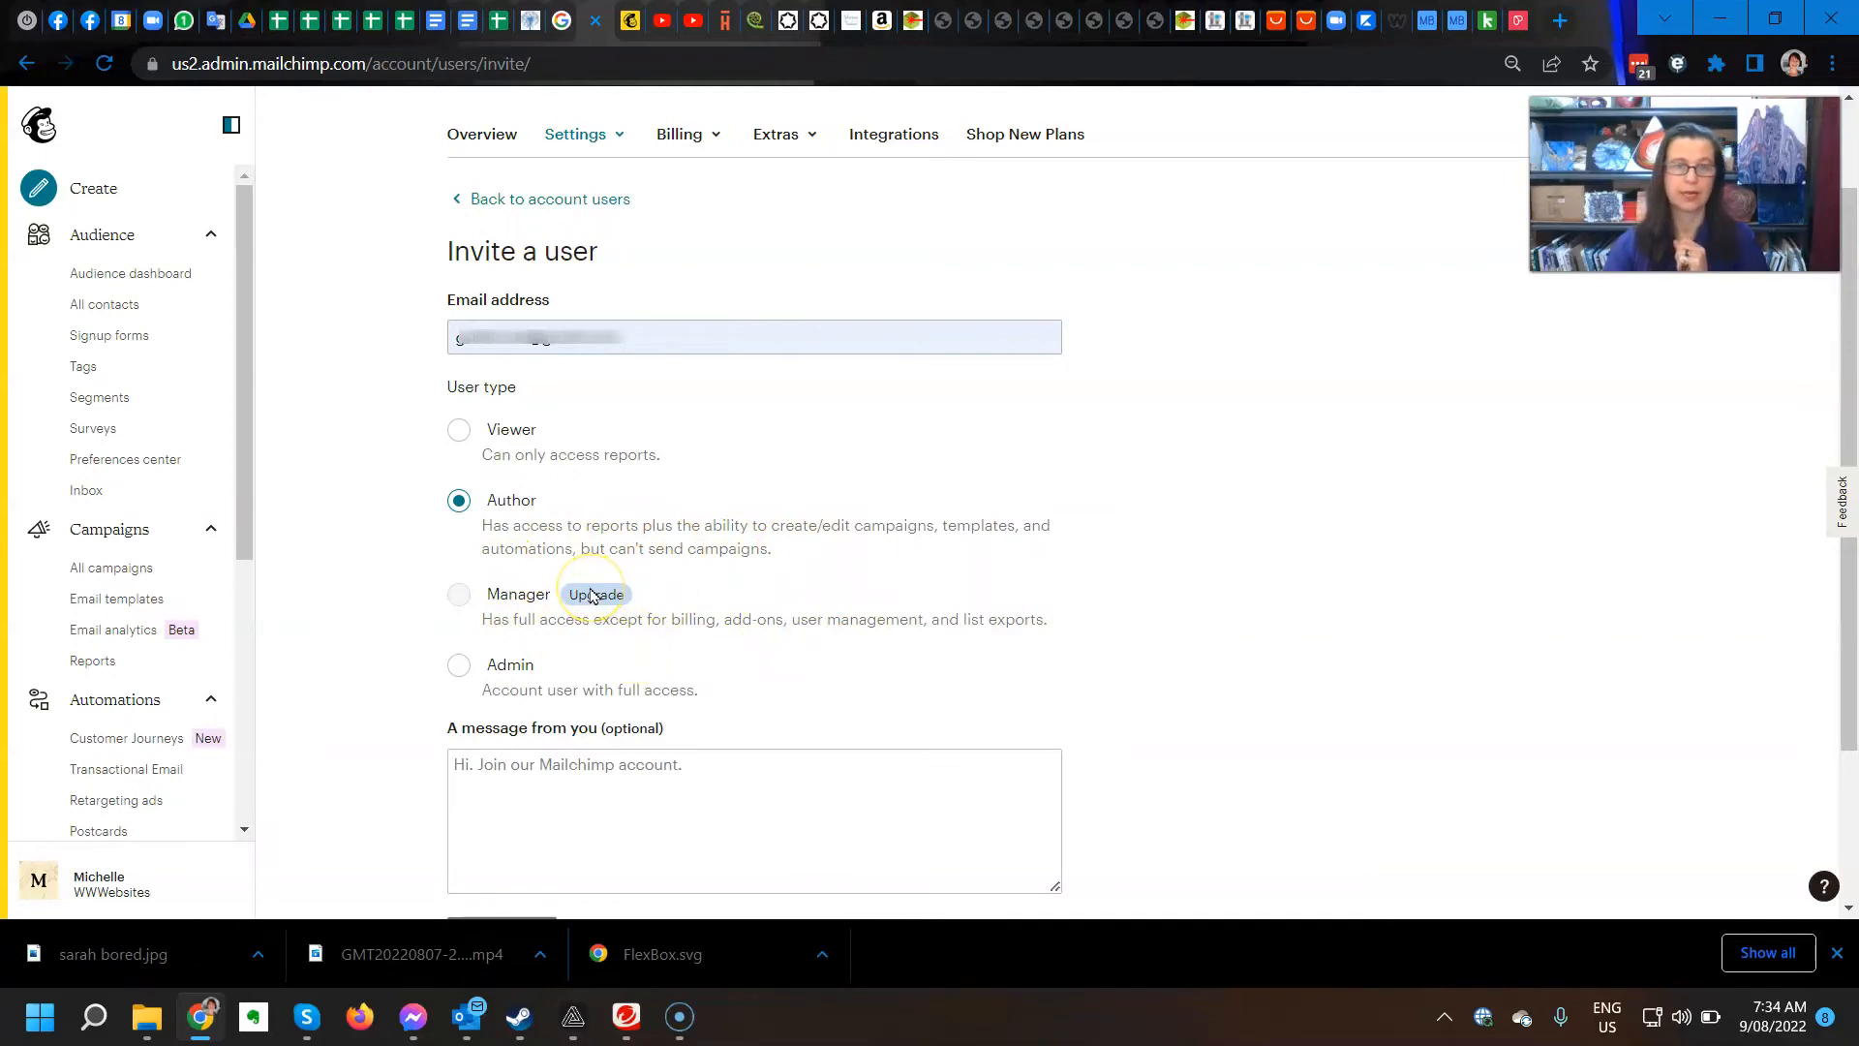
mouse_move(565, 741)
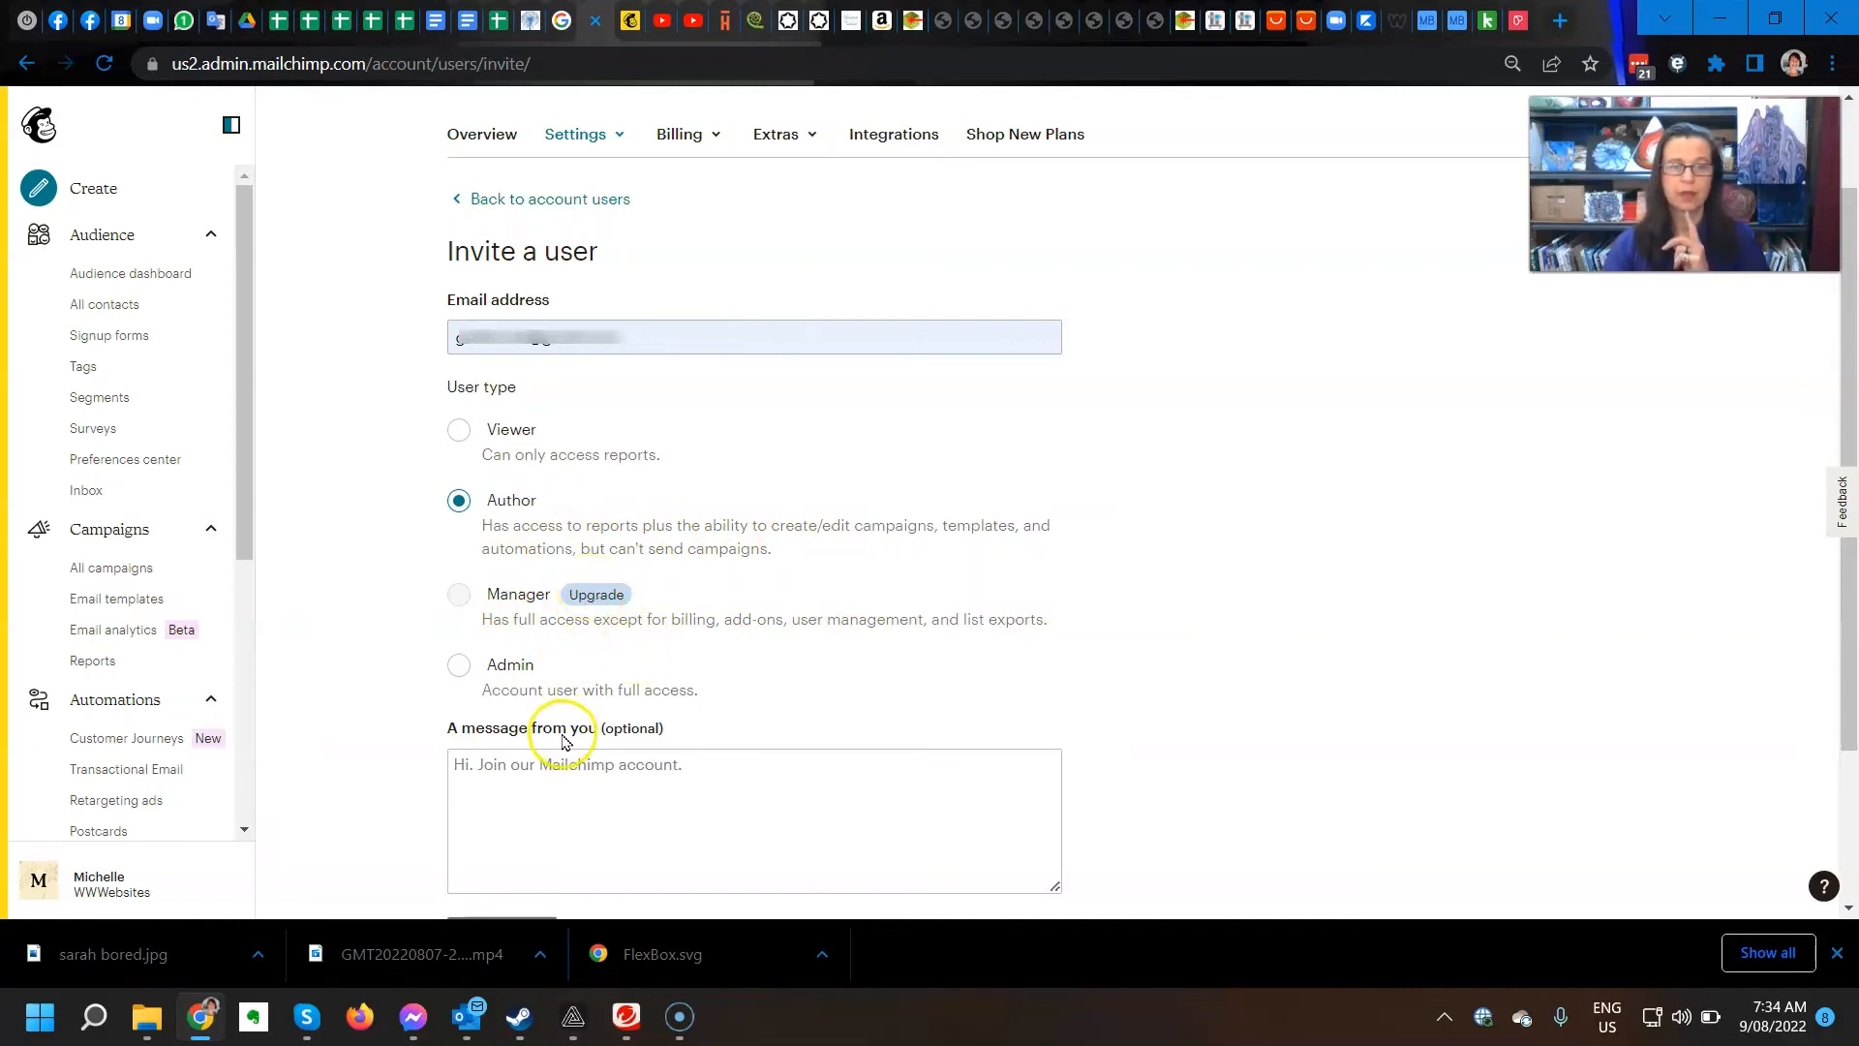
mouse_move(498, 681)
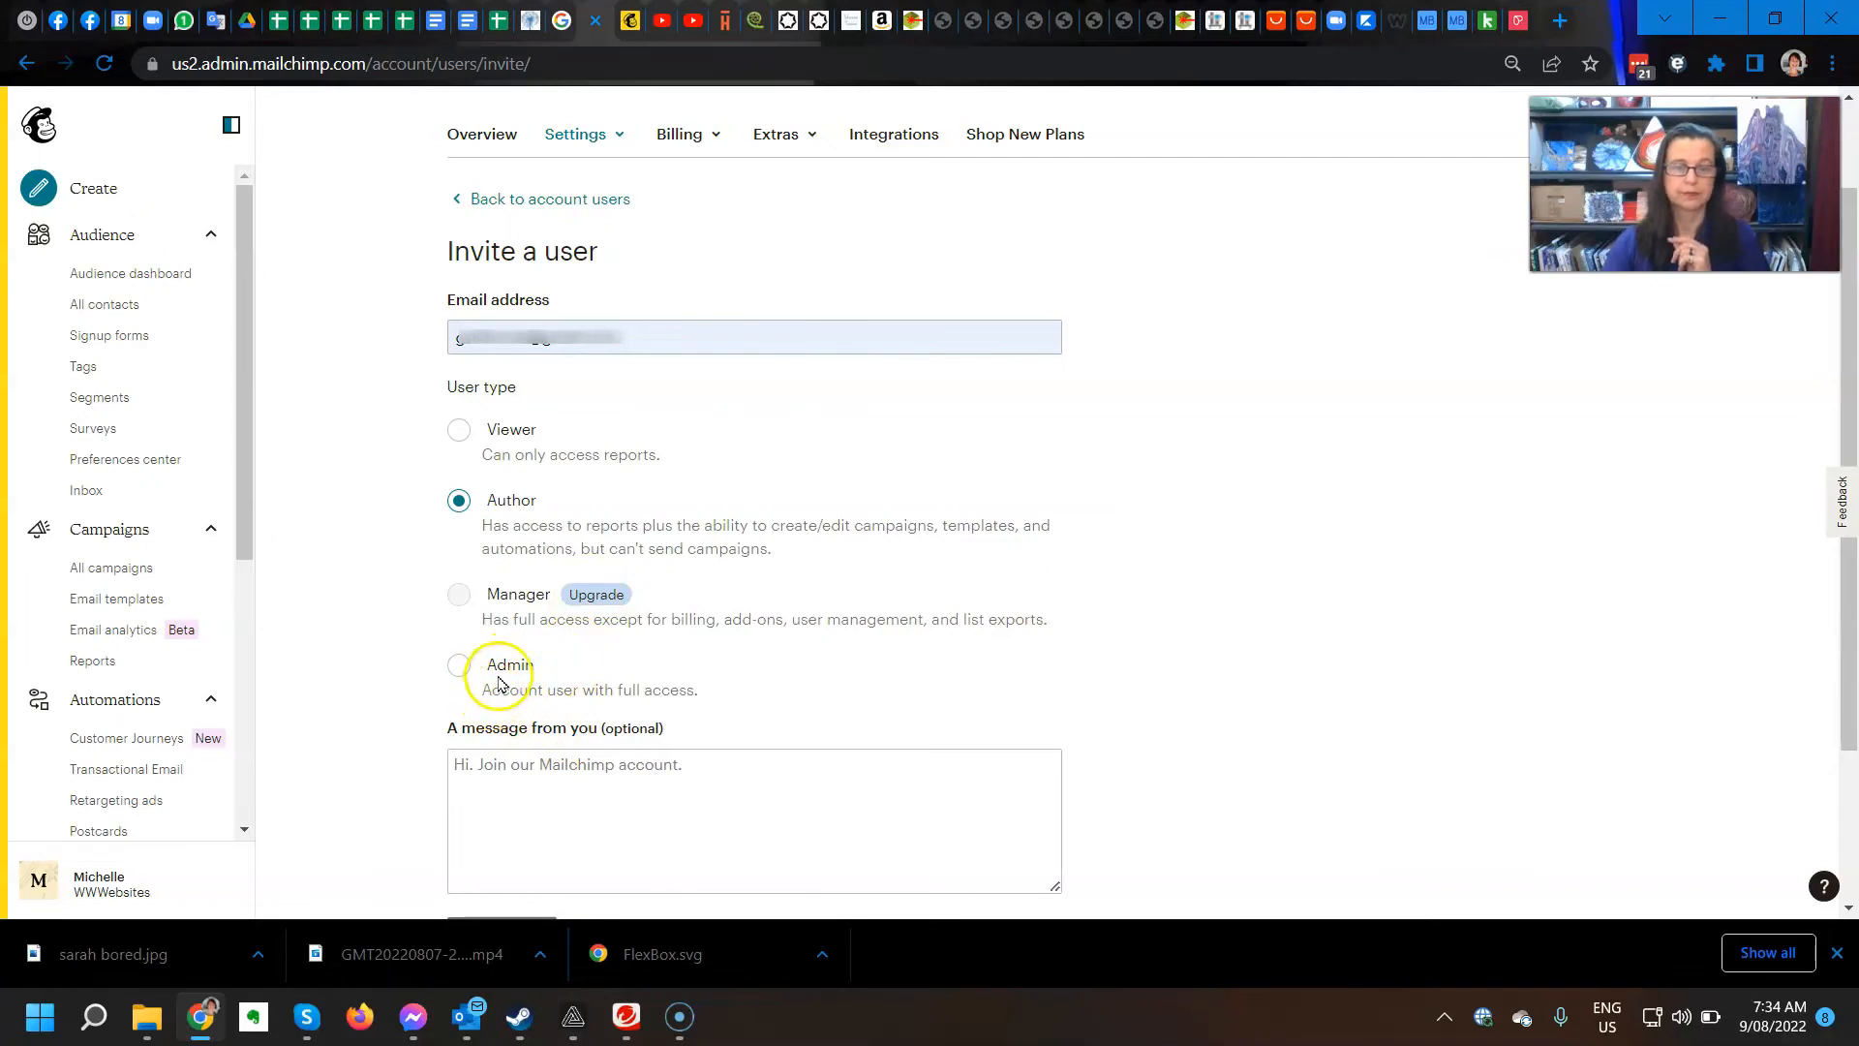
Select Admin as the invitee's user type and click into the message box.
click(458, 665)
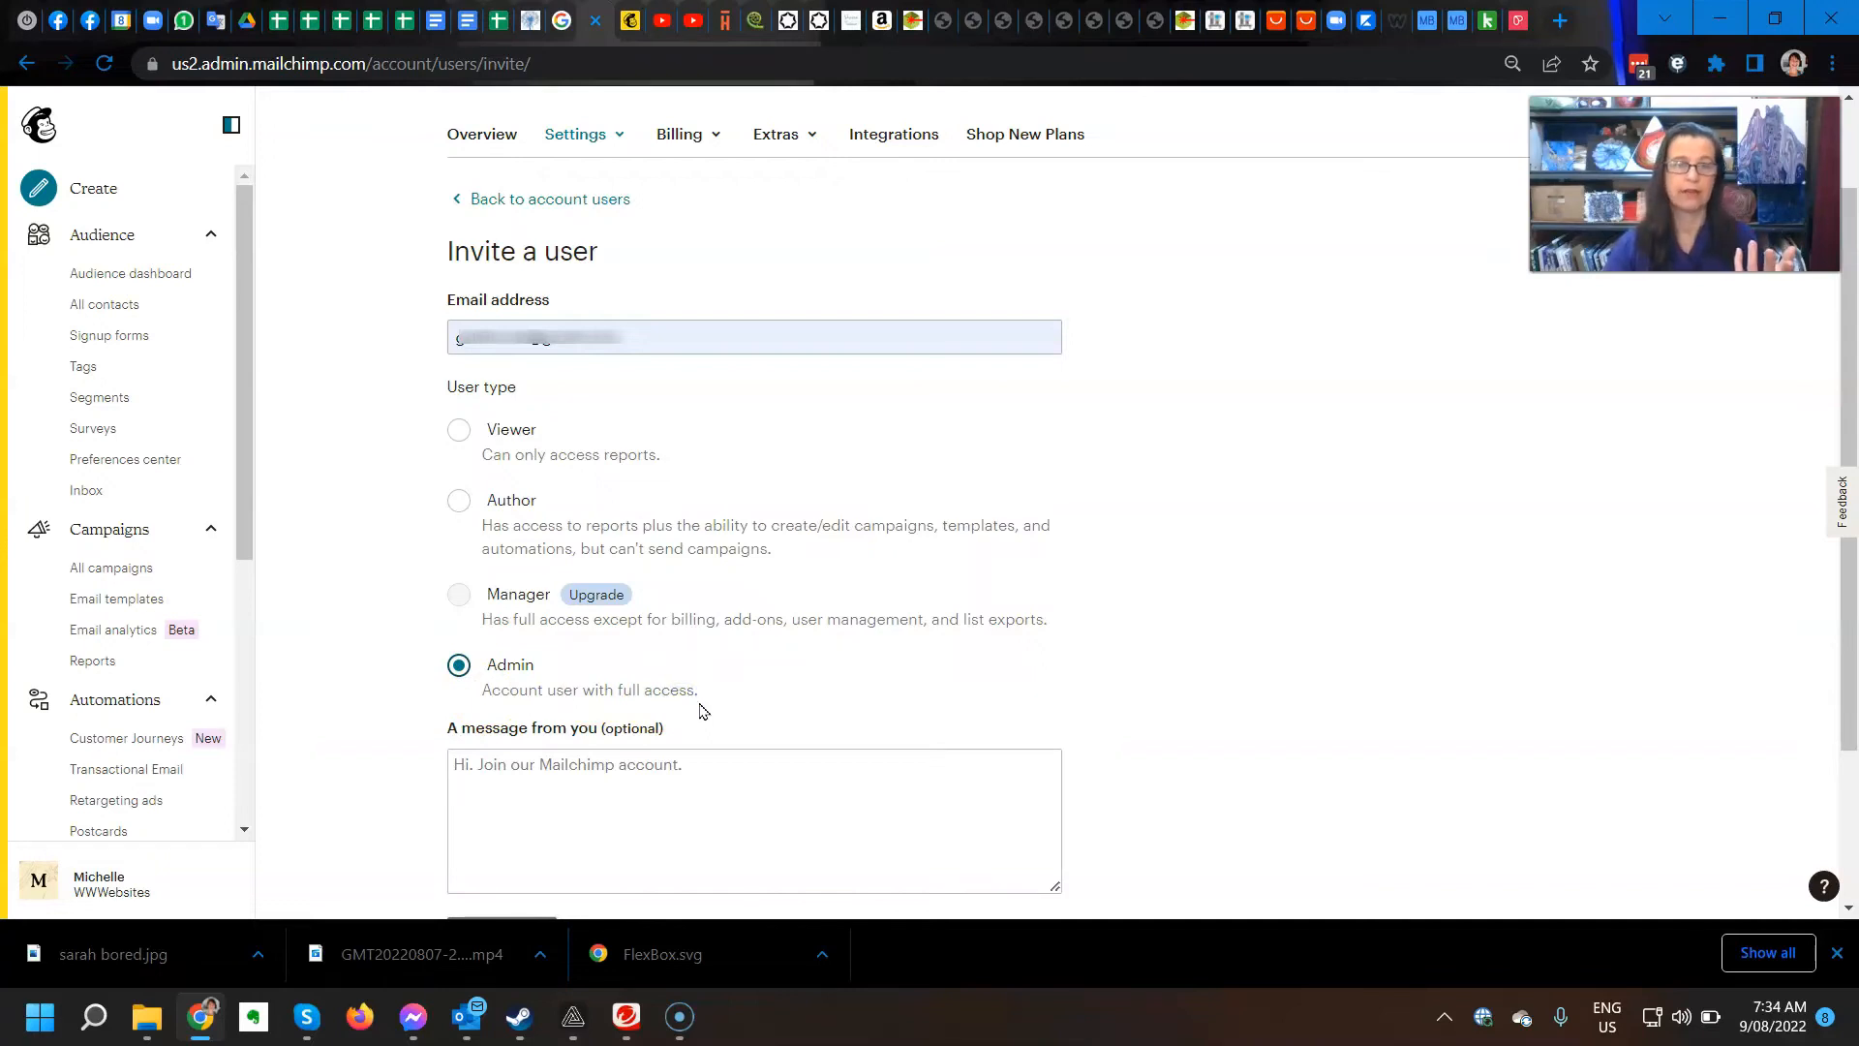
mouse_move(706, 722)
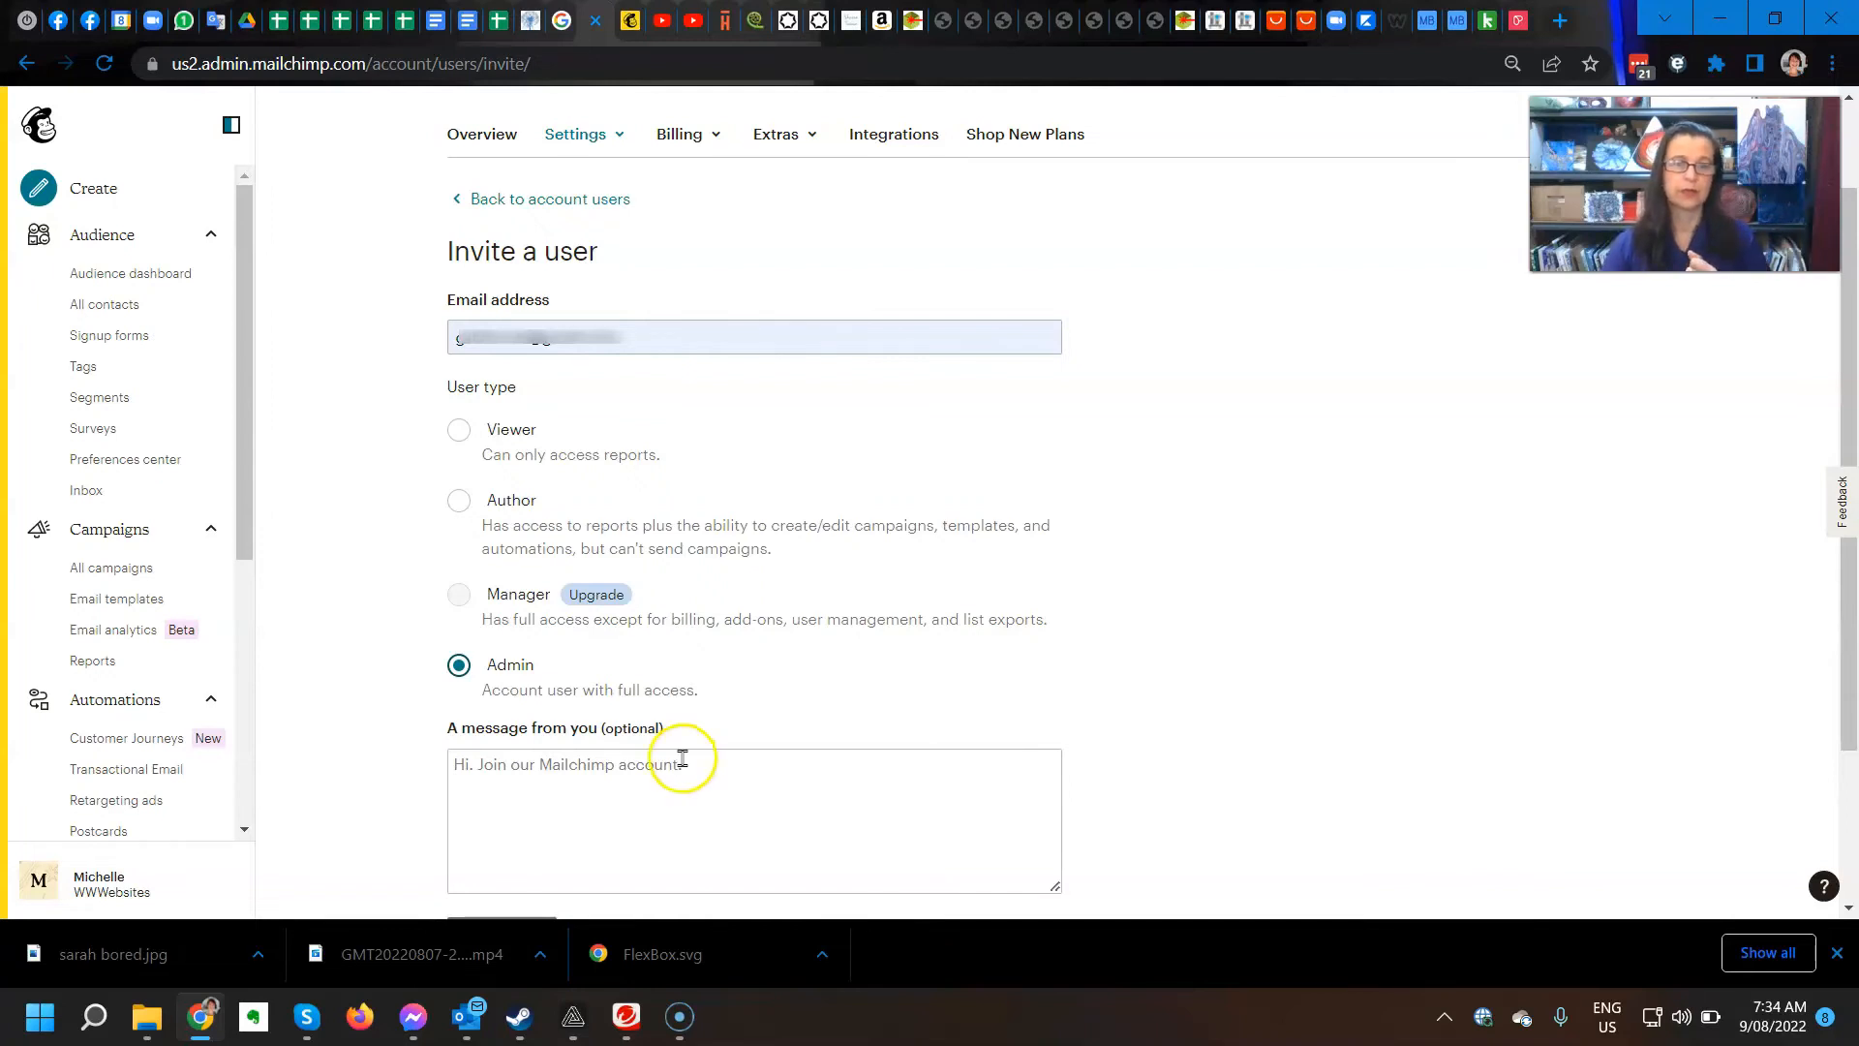
scroll(down, 3)
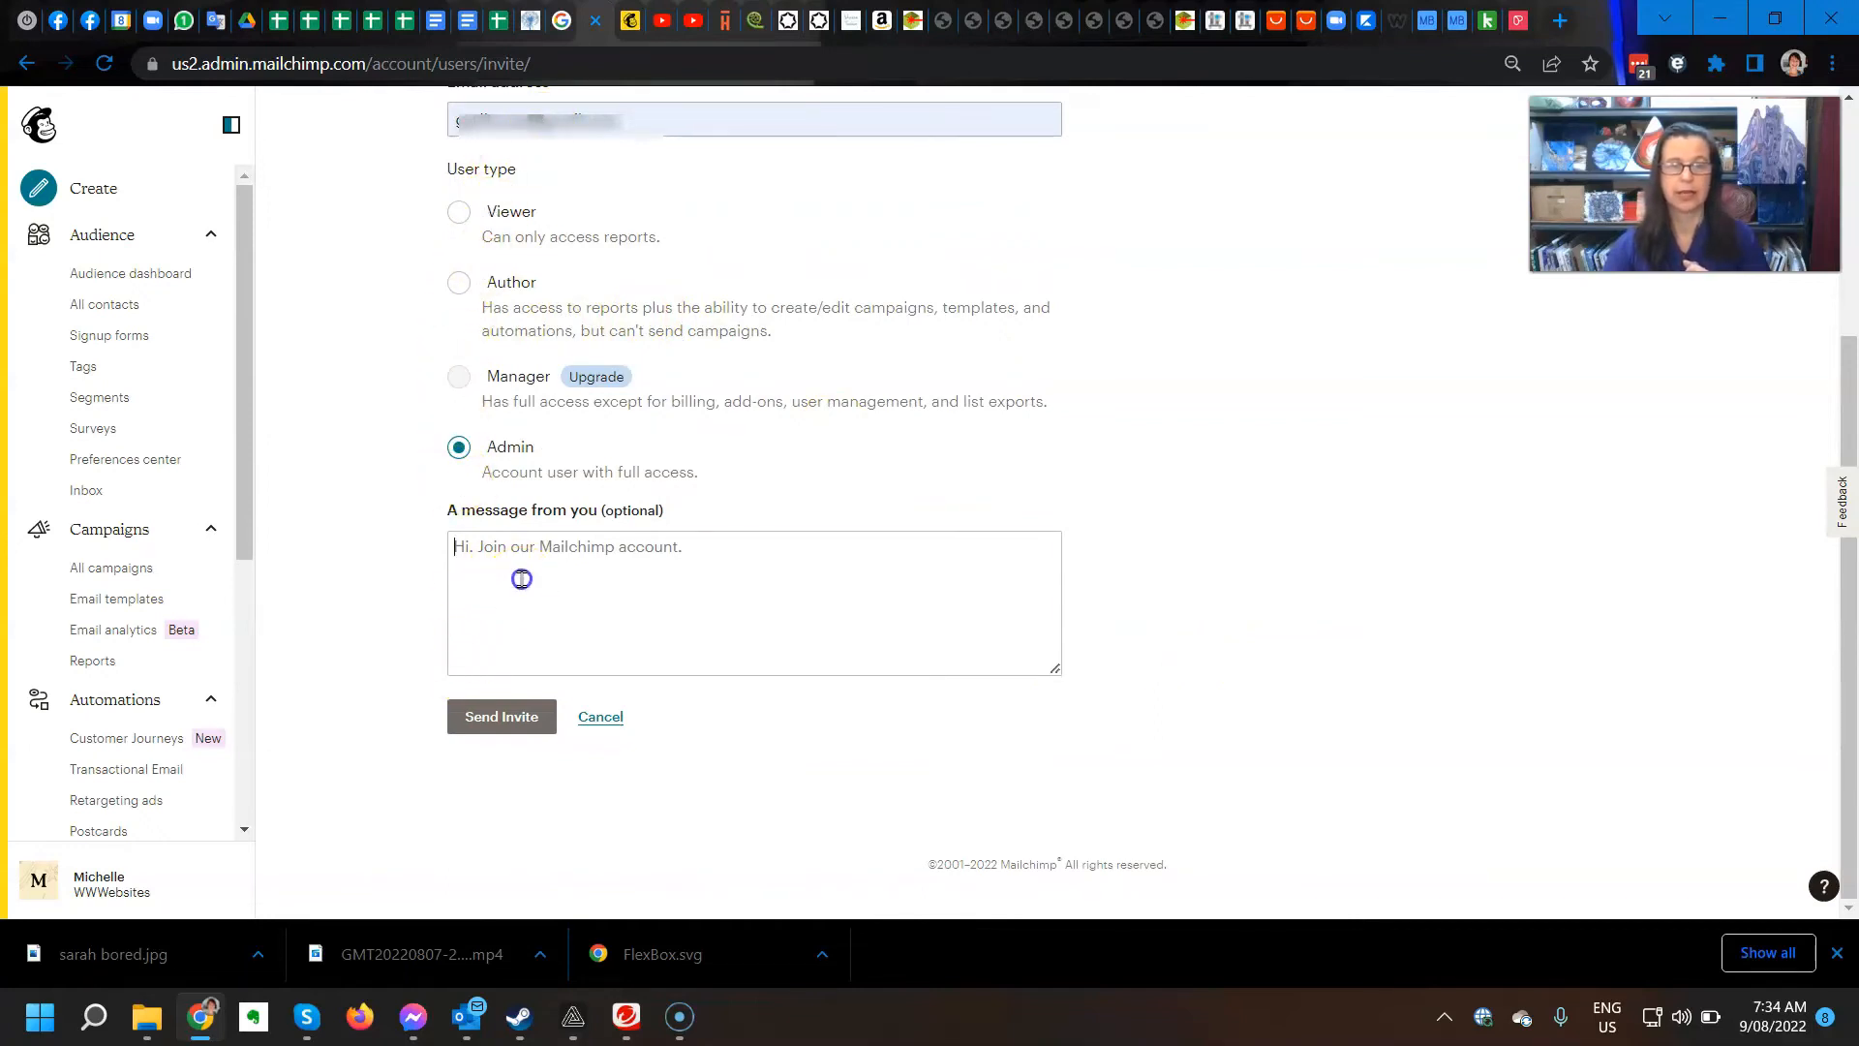
click(753, 602)
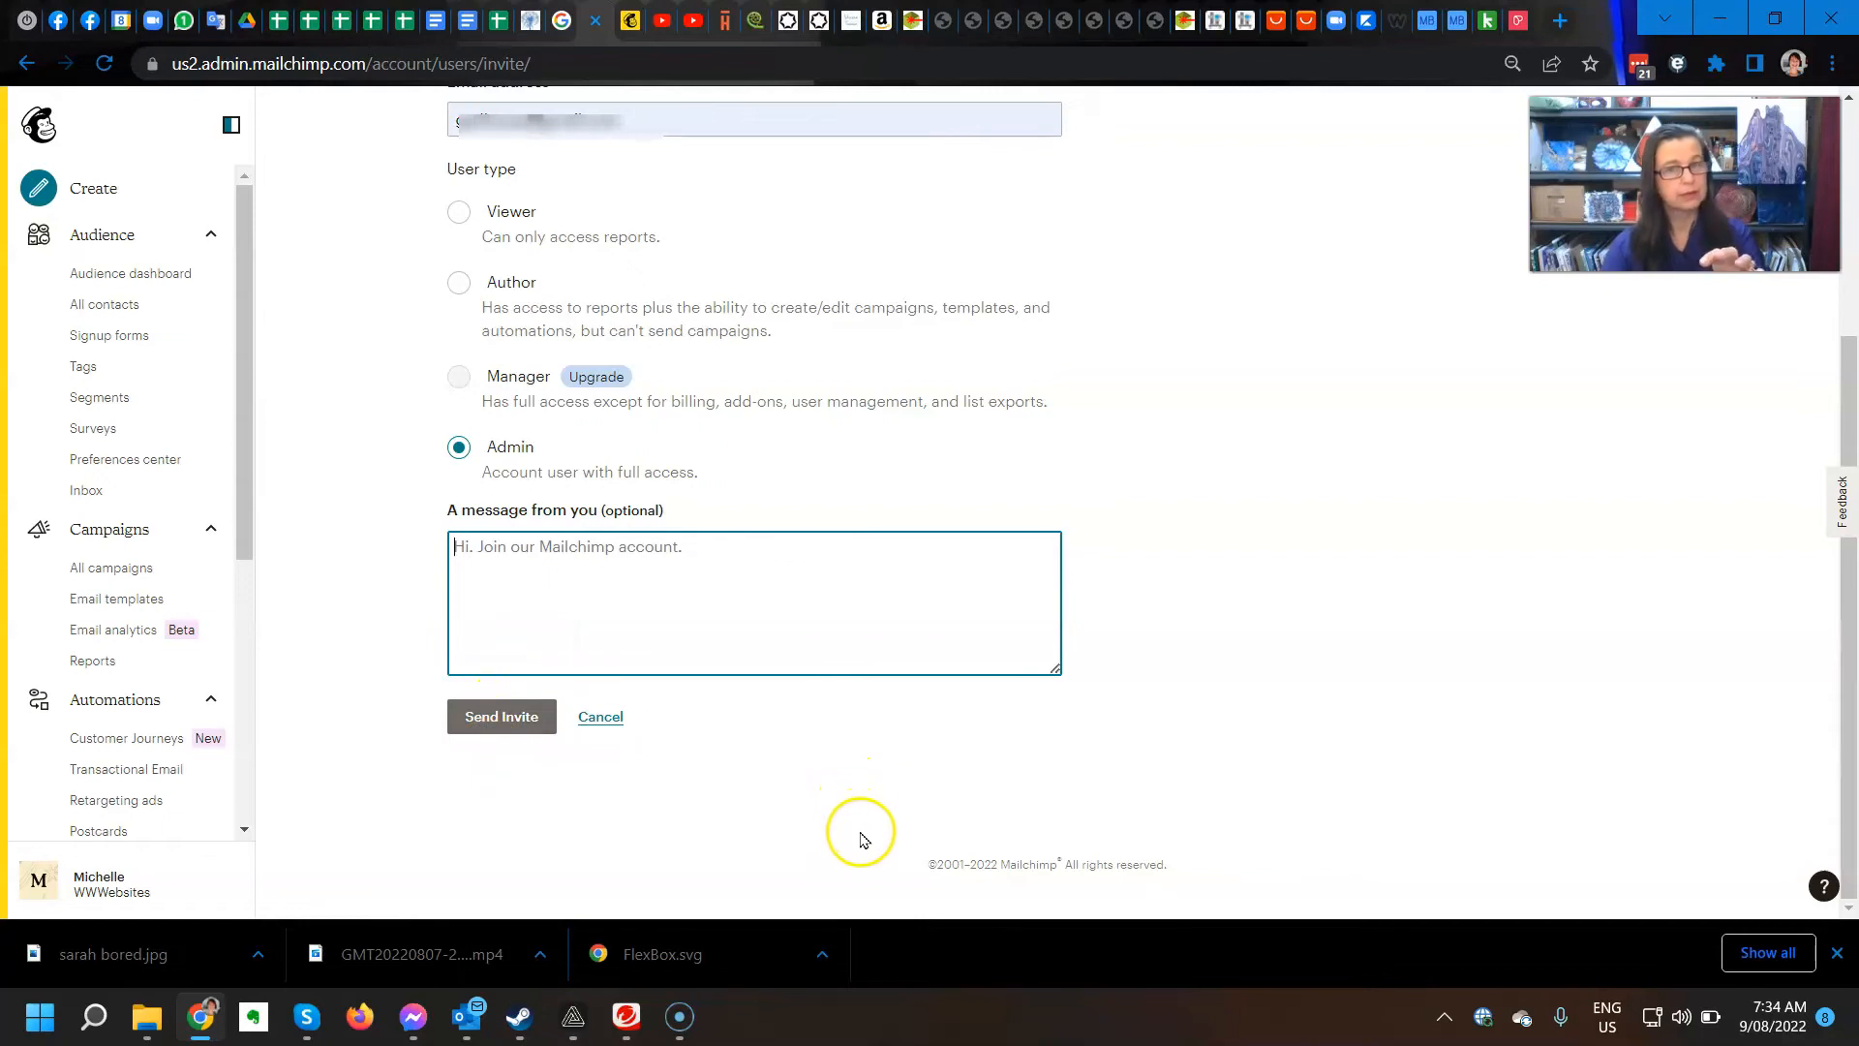
mouse_move(861, 856)
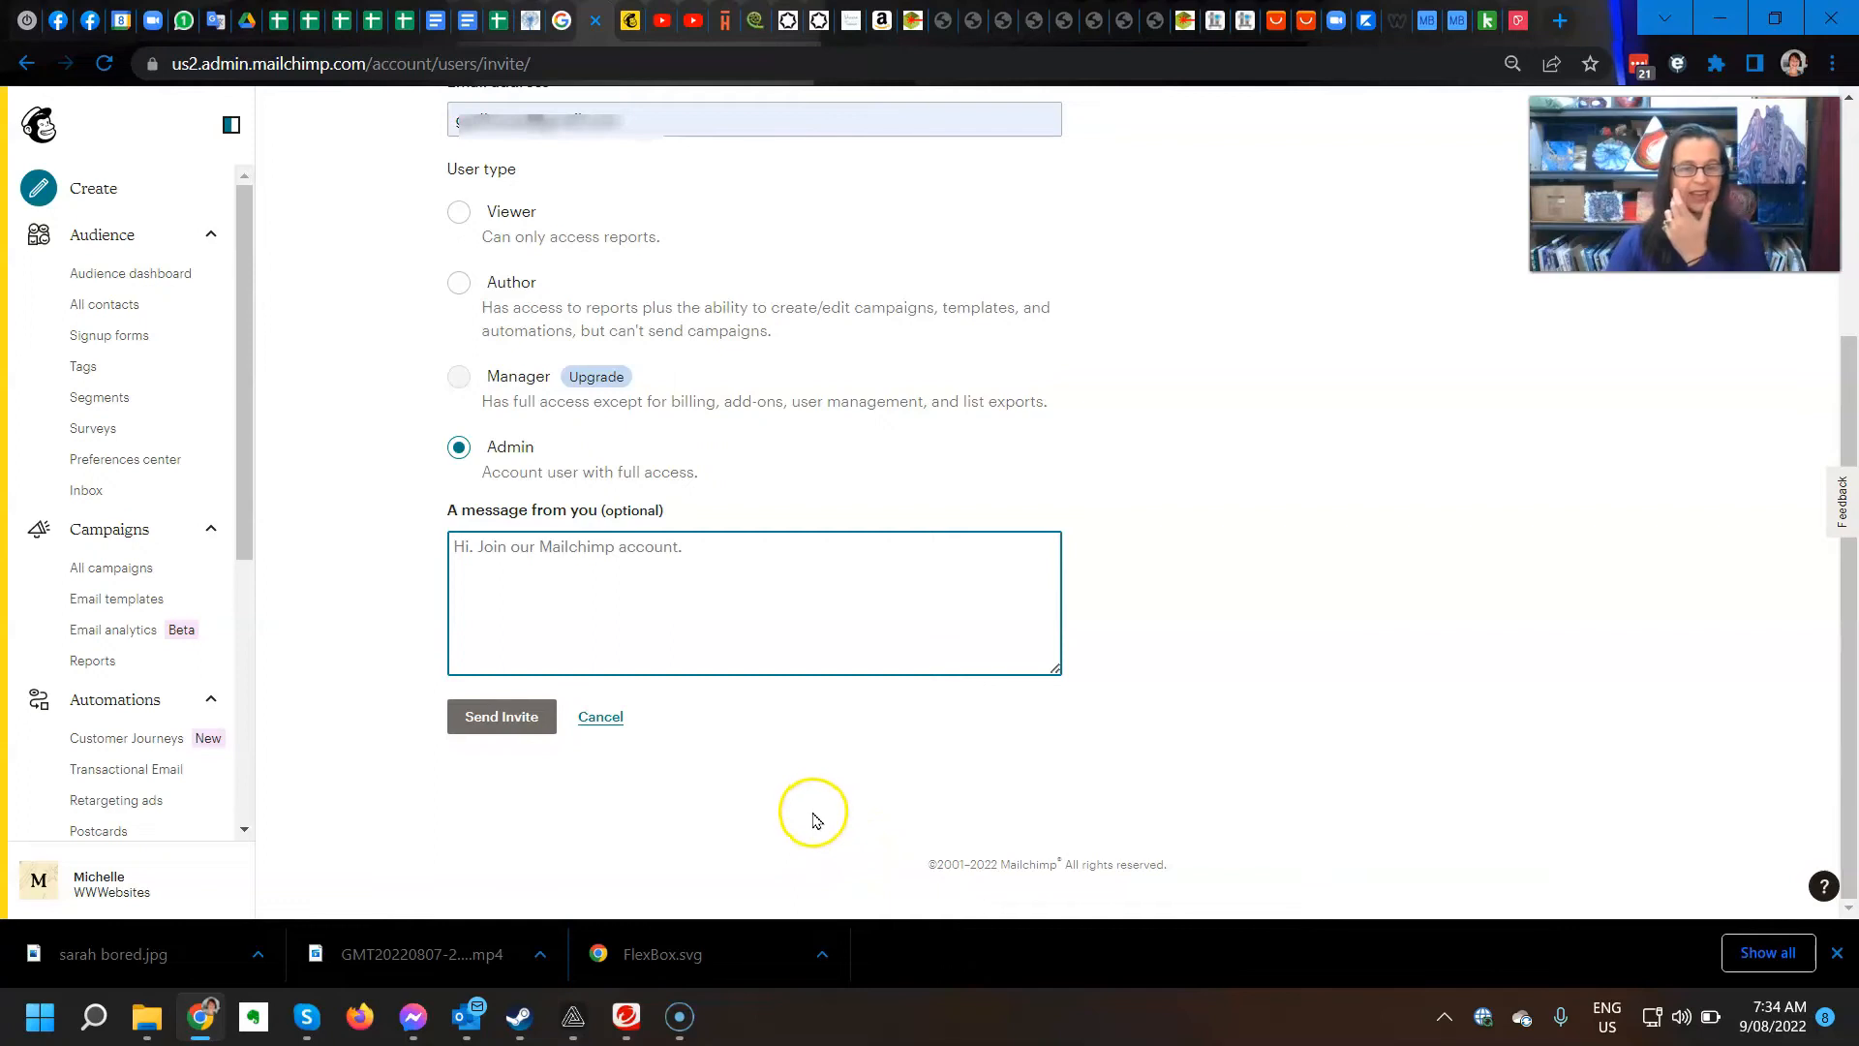
mouse_move(765, 735)
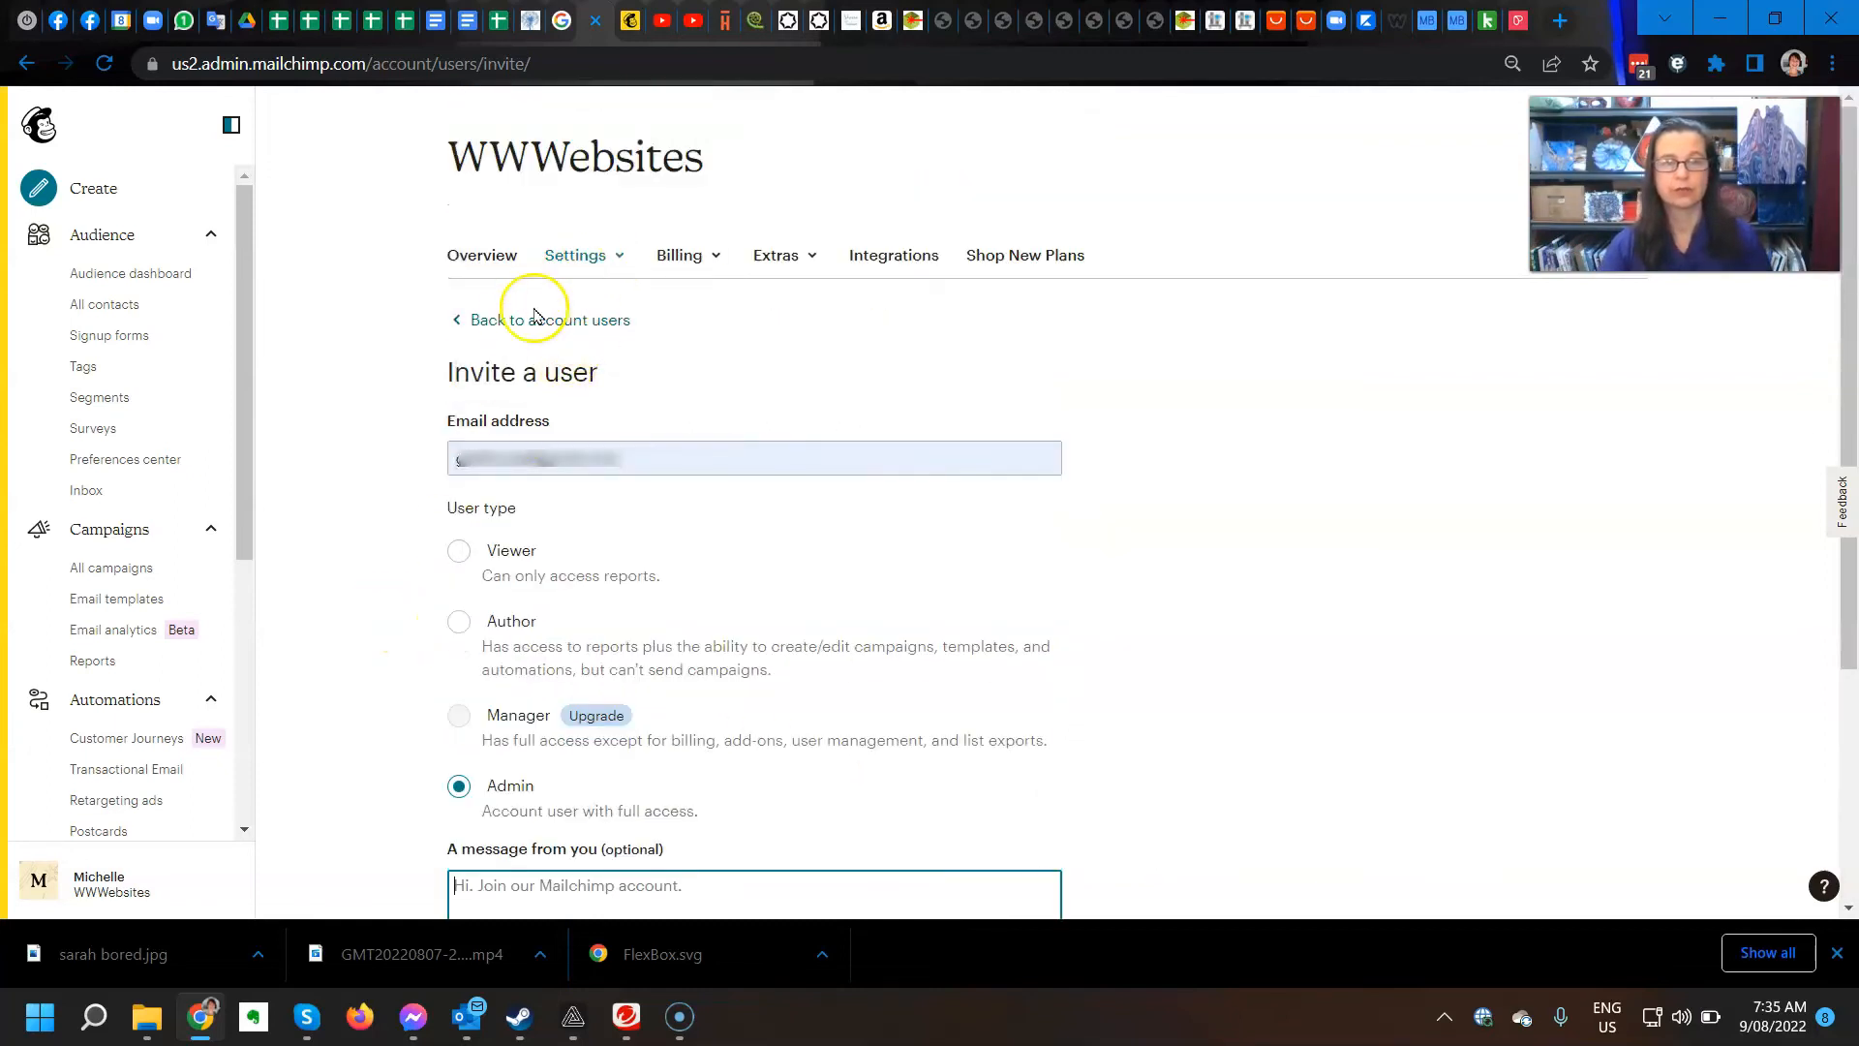
click(549, 319)
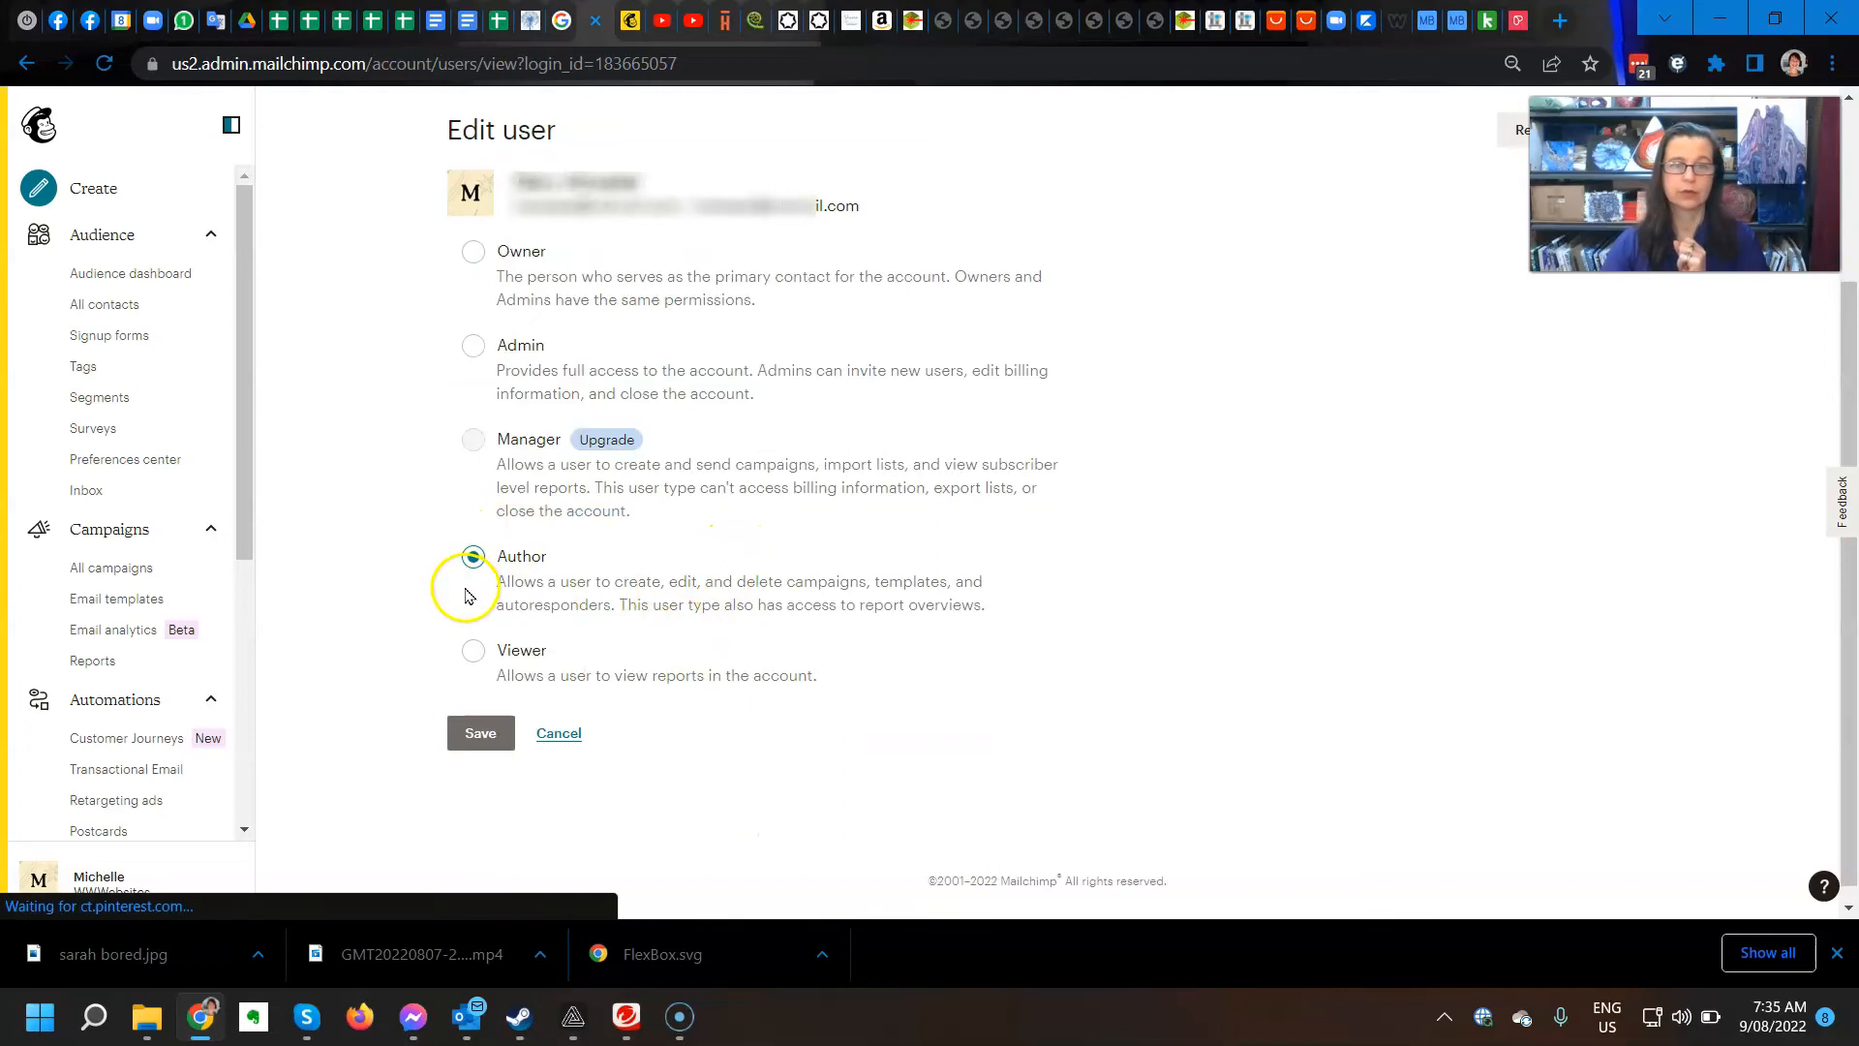
Open an existing user's Edit user page showing their Author role.
click(472, 555)
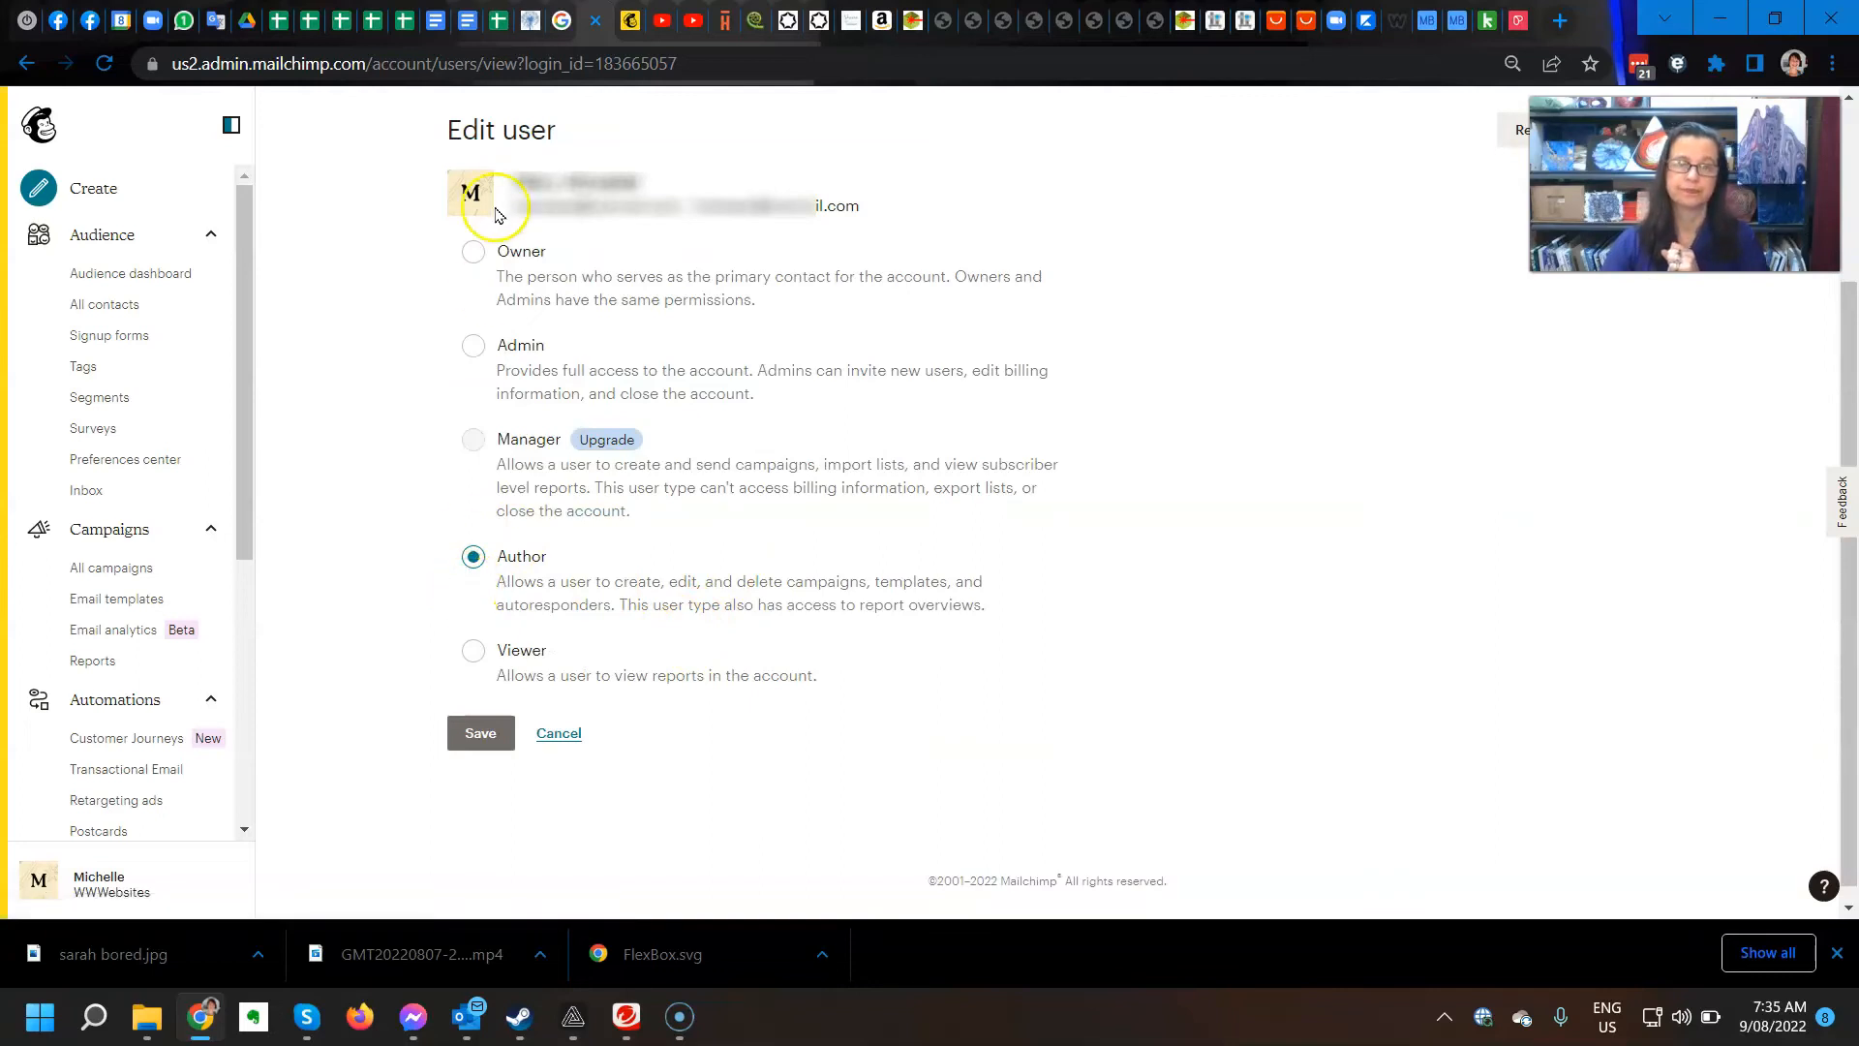
mouse_move(518, 409)
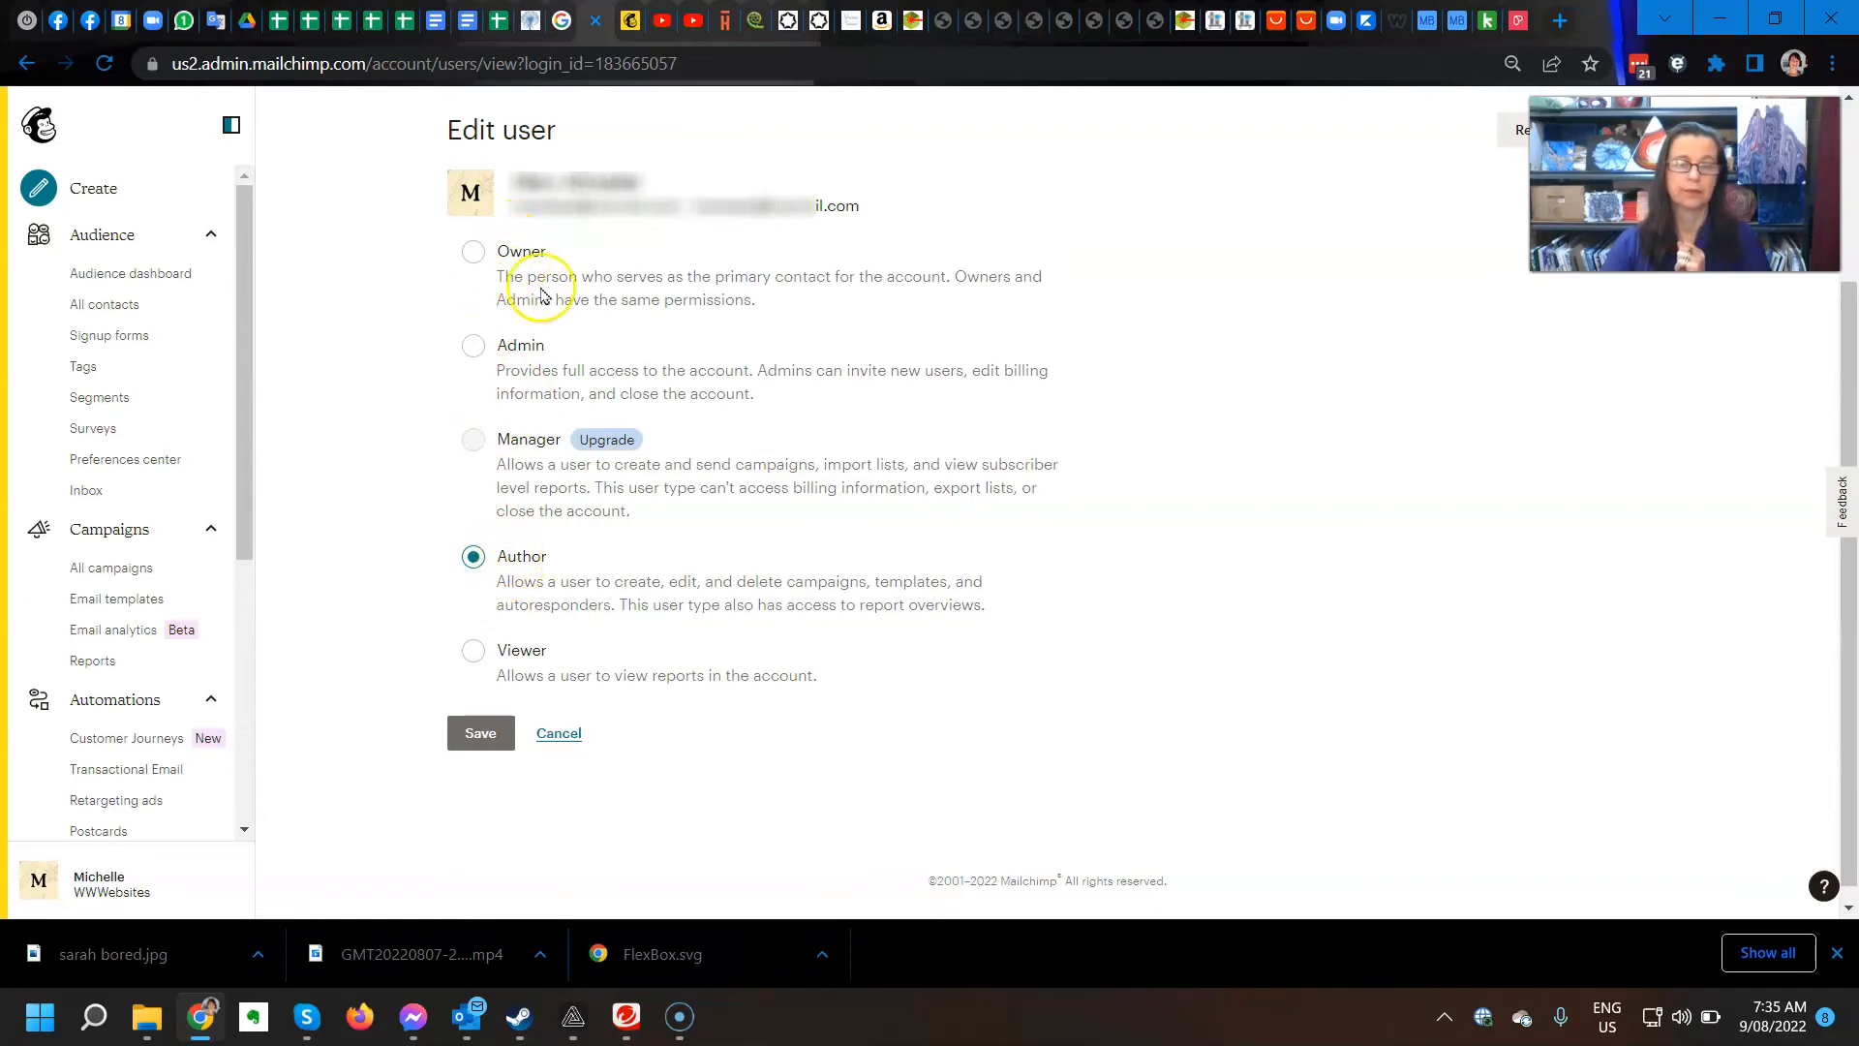
mouse_move(532, 270)
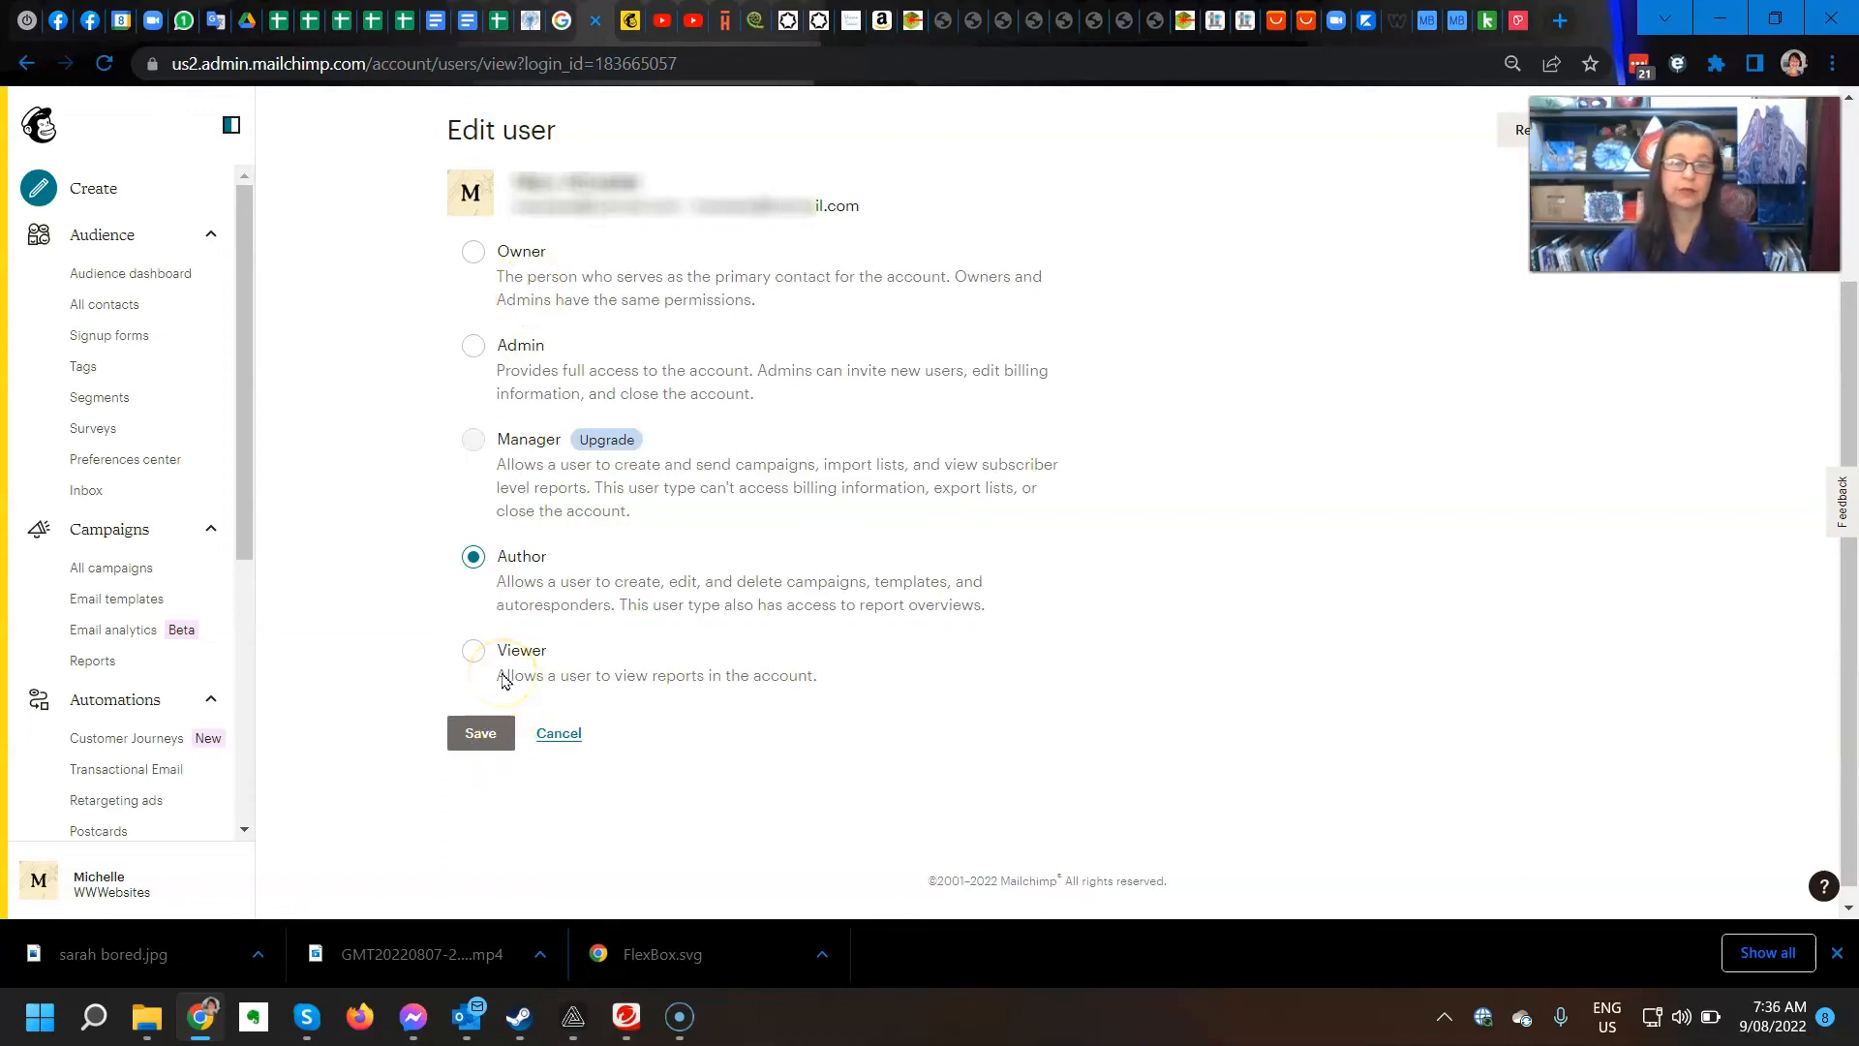
mouse_move(516, 311)
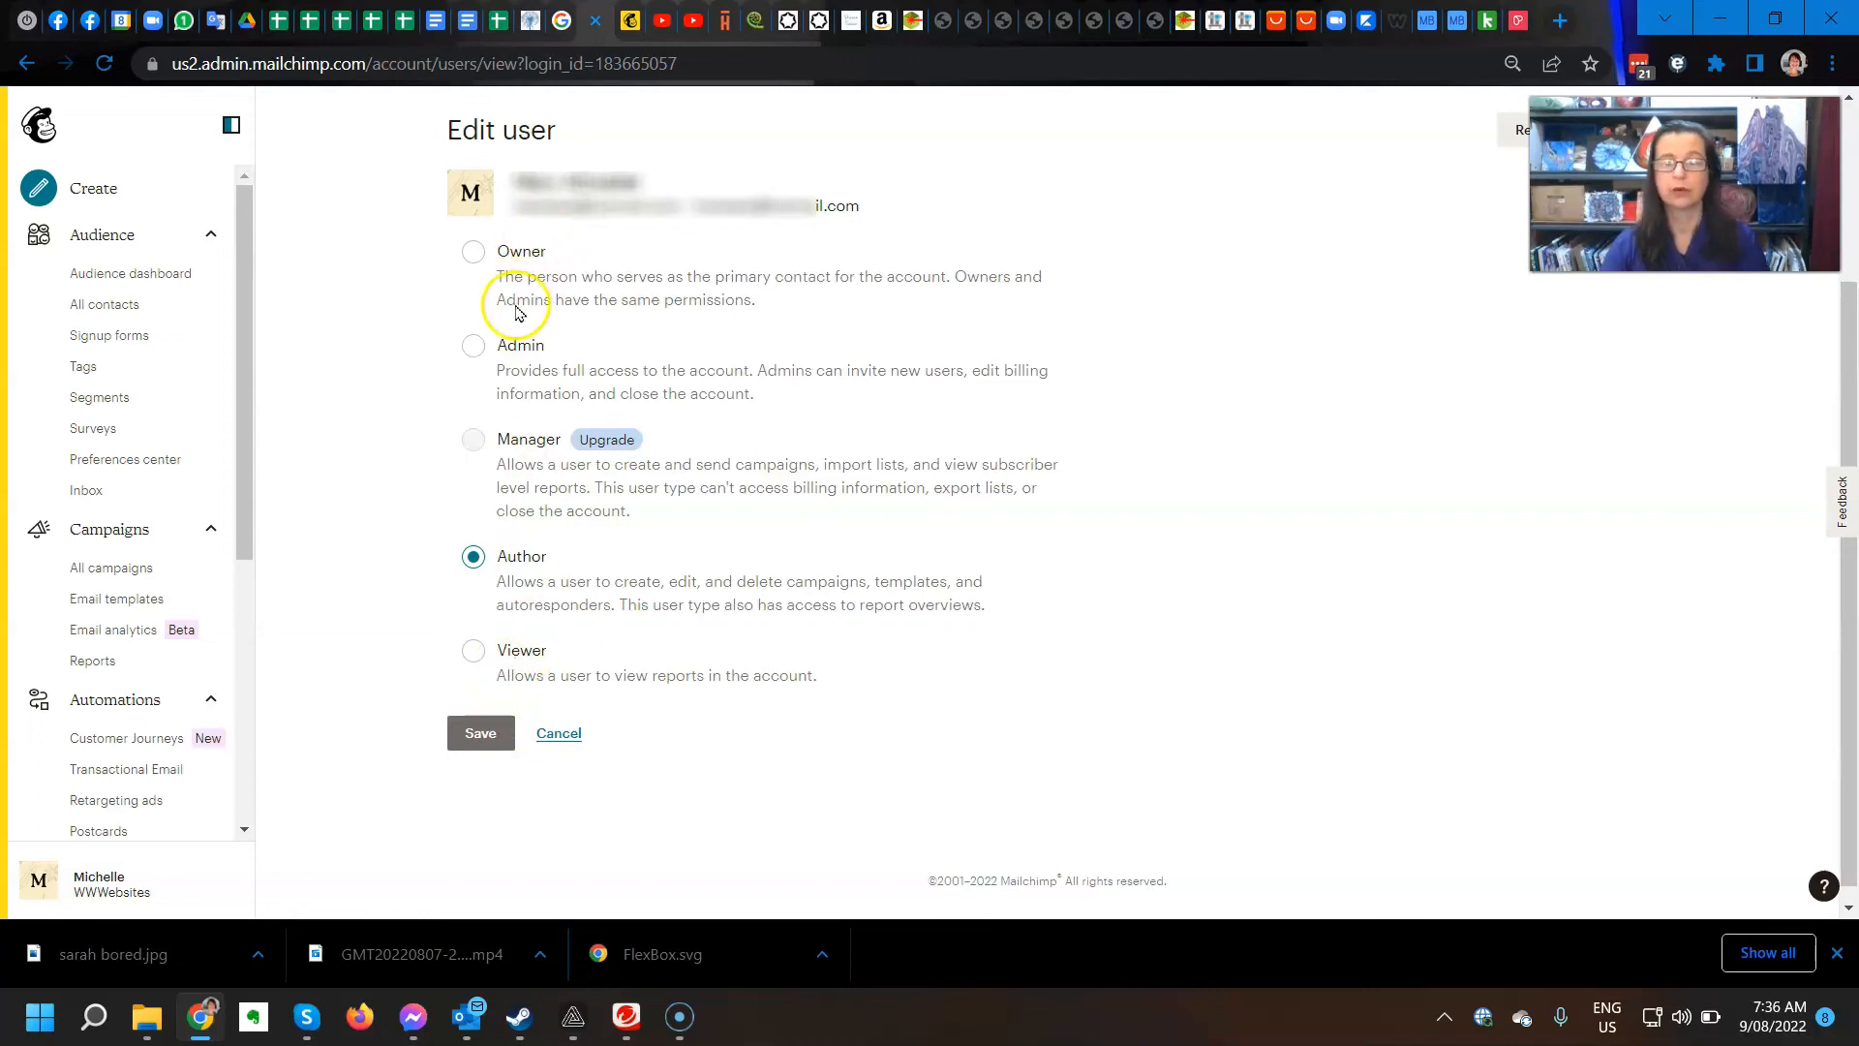